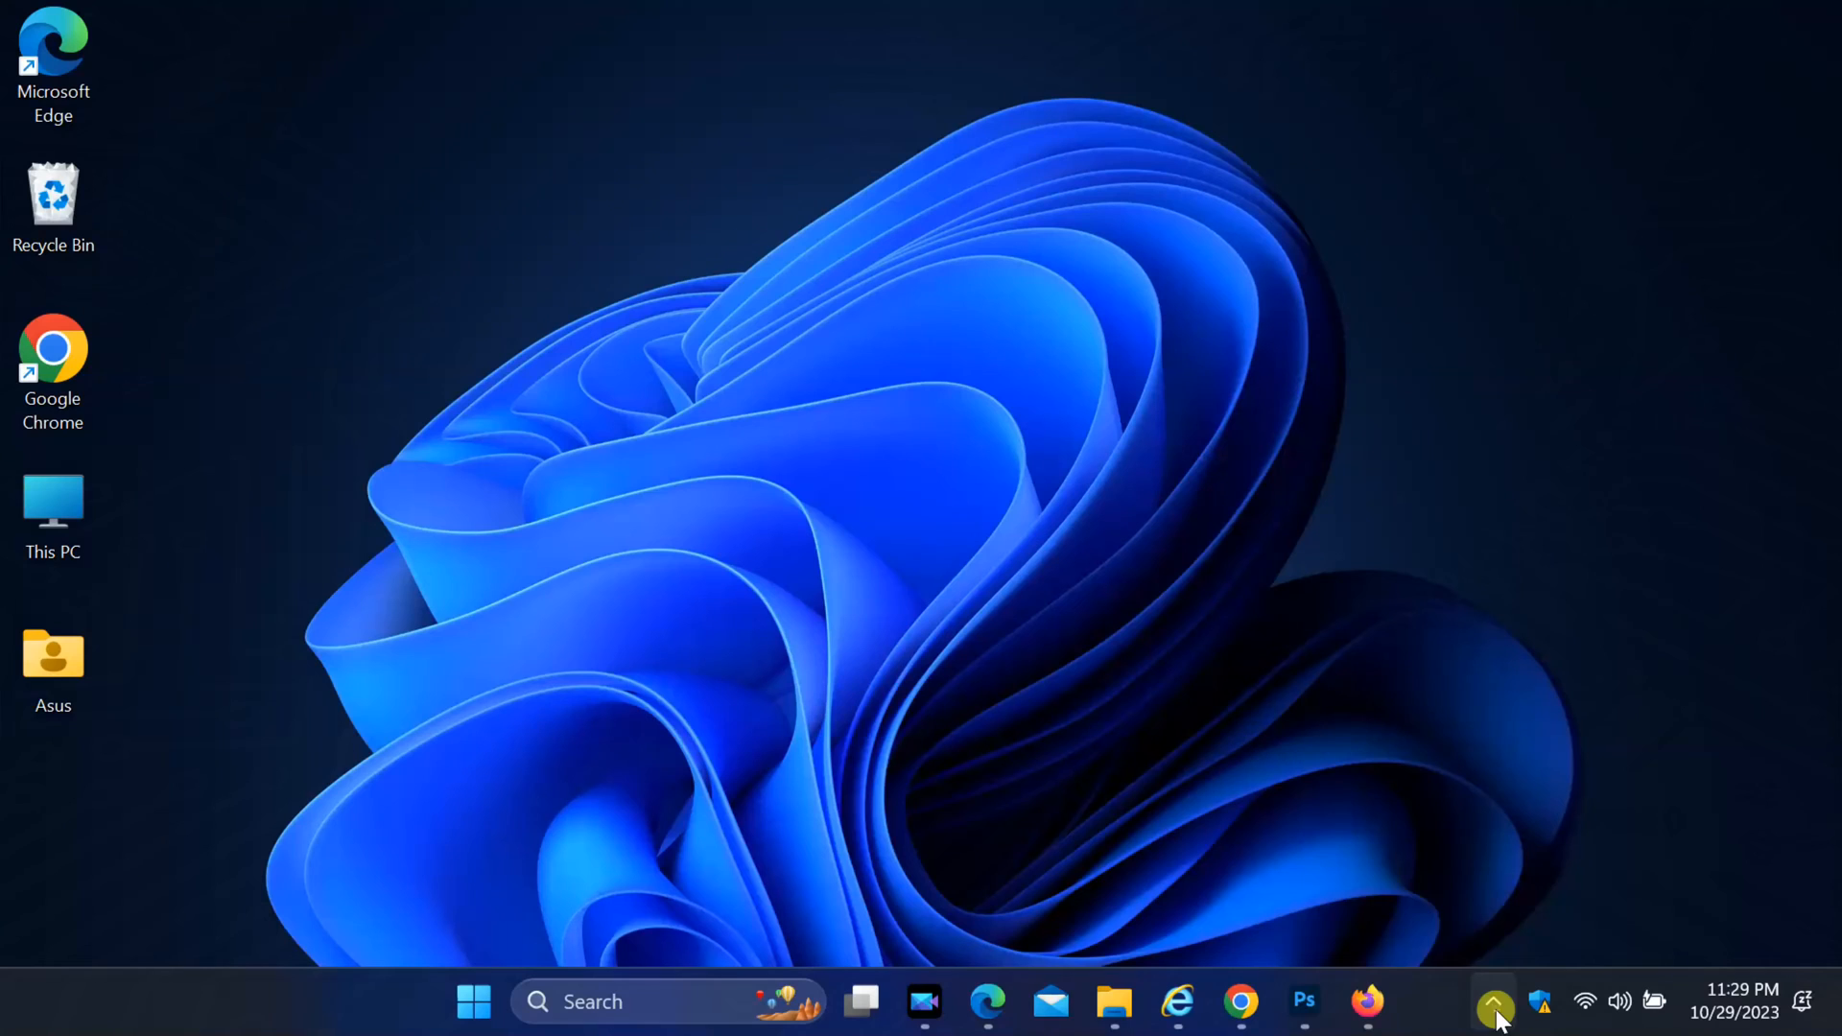
# - Look for Bluetooth among the hidden tray icons, then launch Settings from Start
pyautogui.click(1493, 1002)
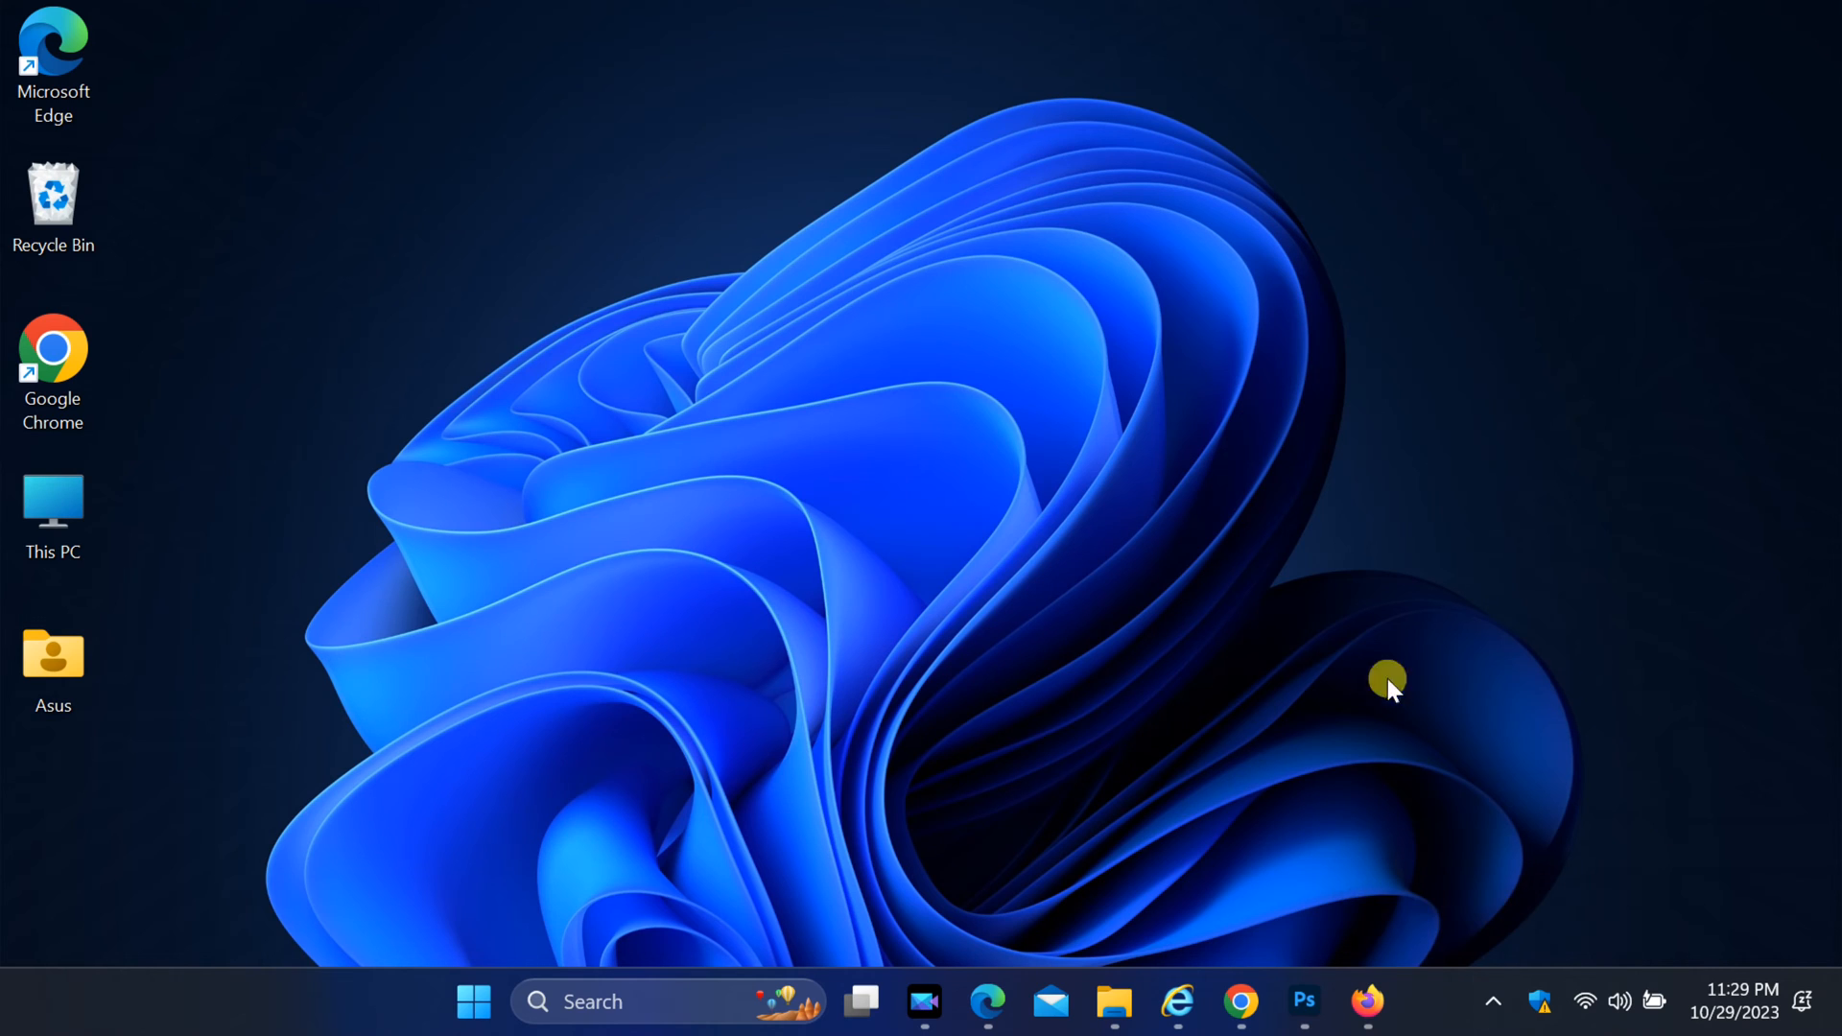
pyautogui.moveTo(473, 1001)
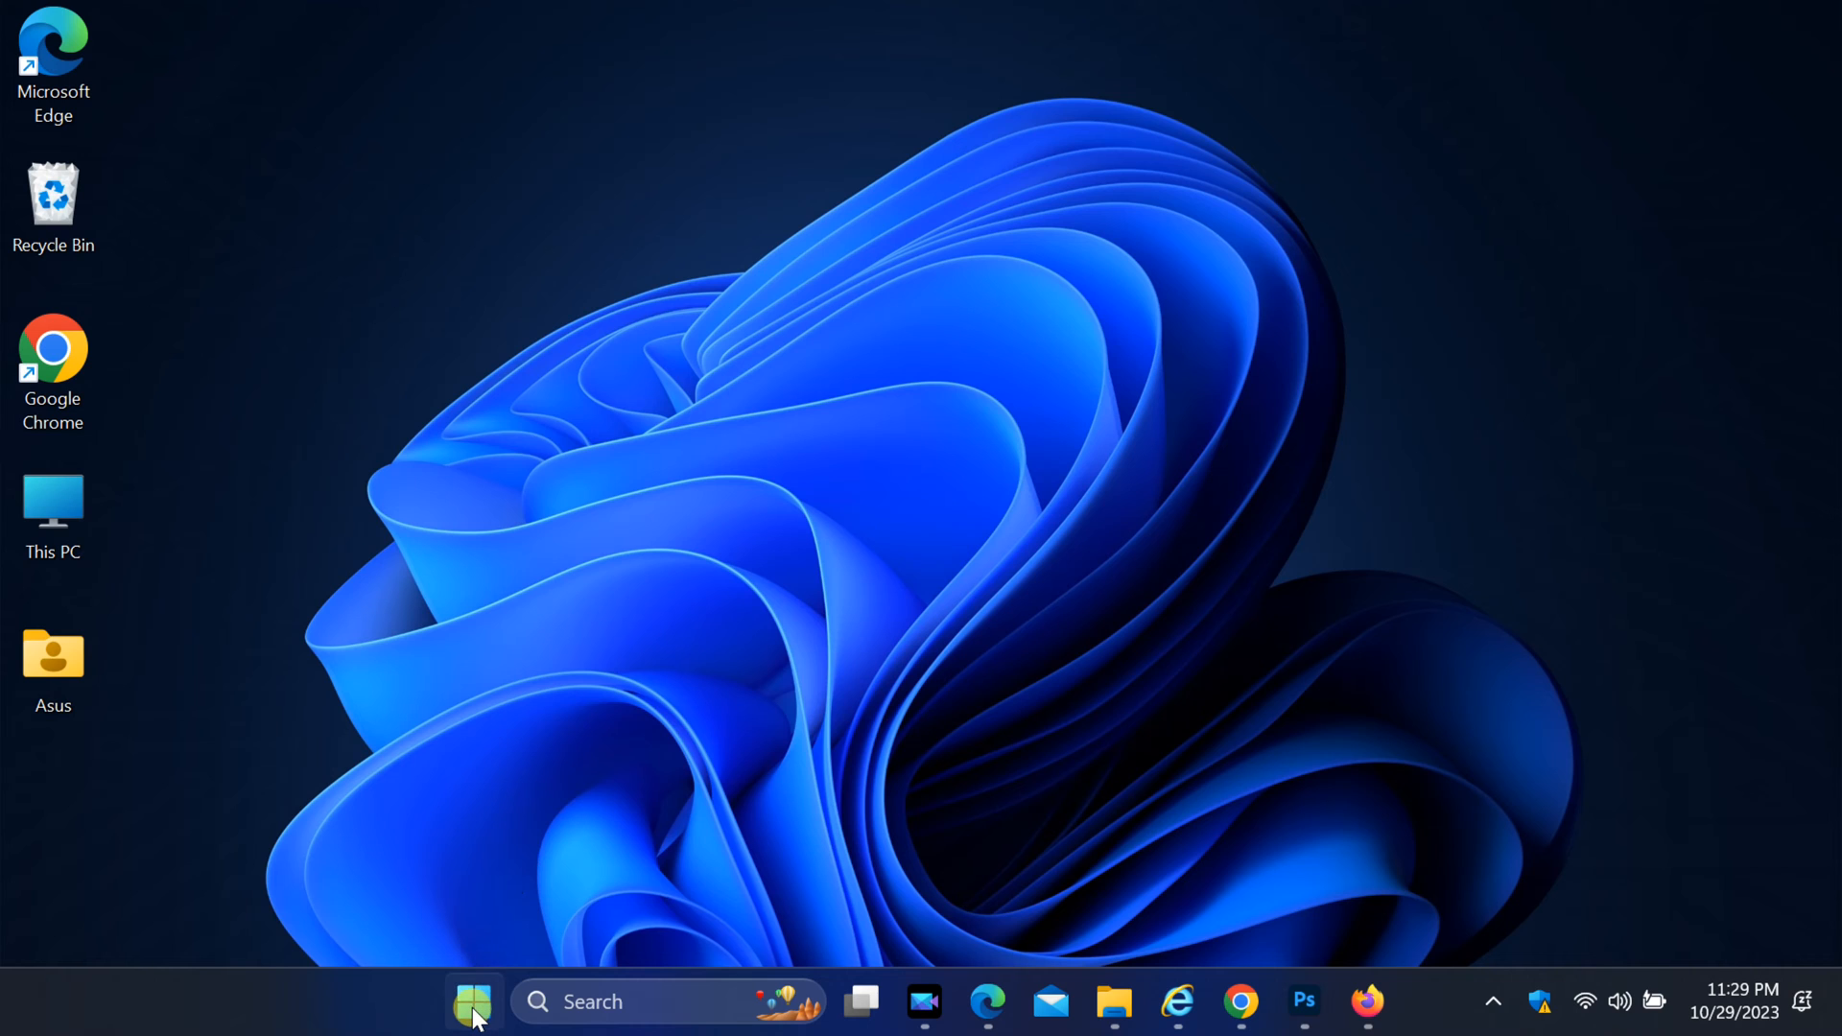
pyautogui.click(473, 1001)
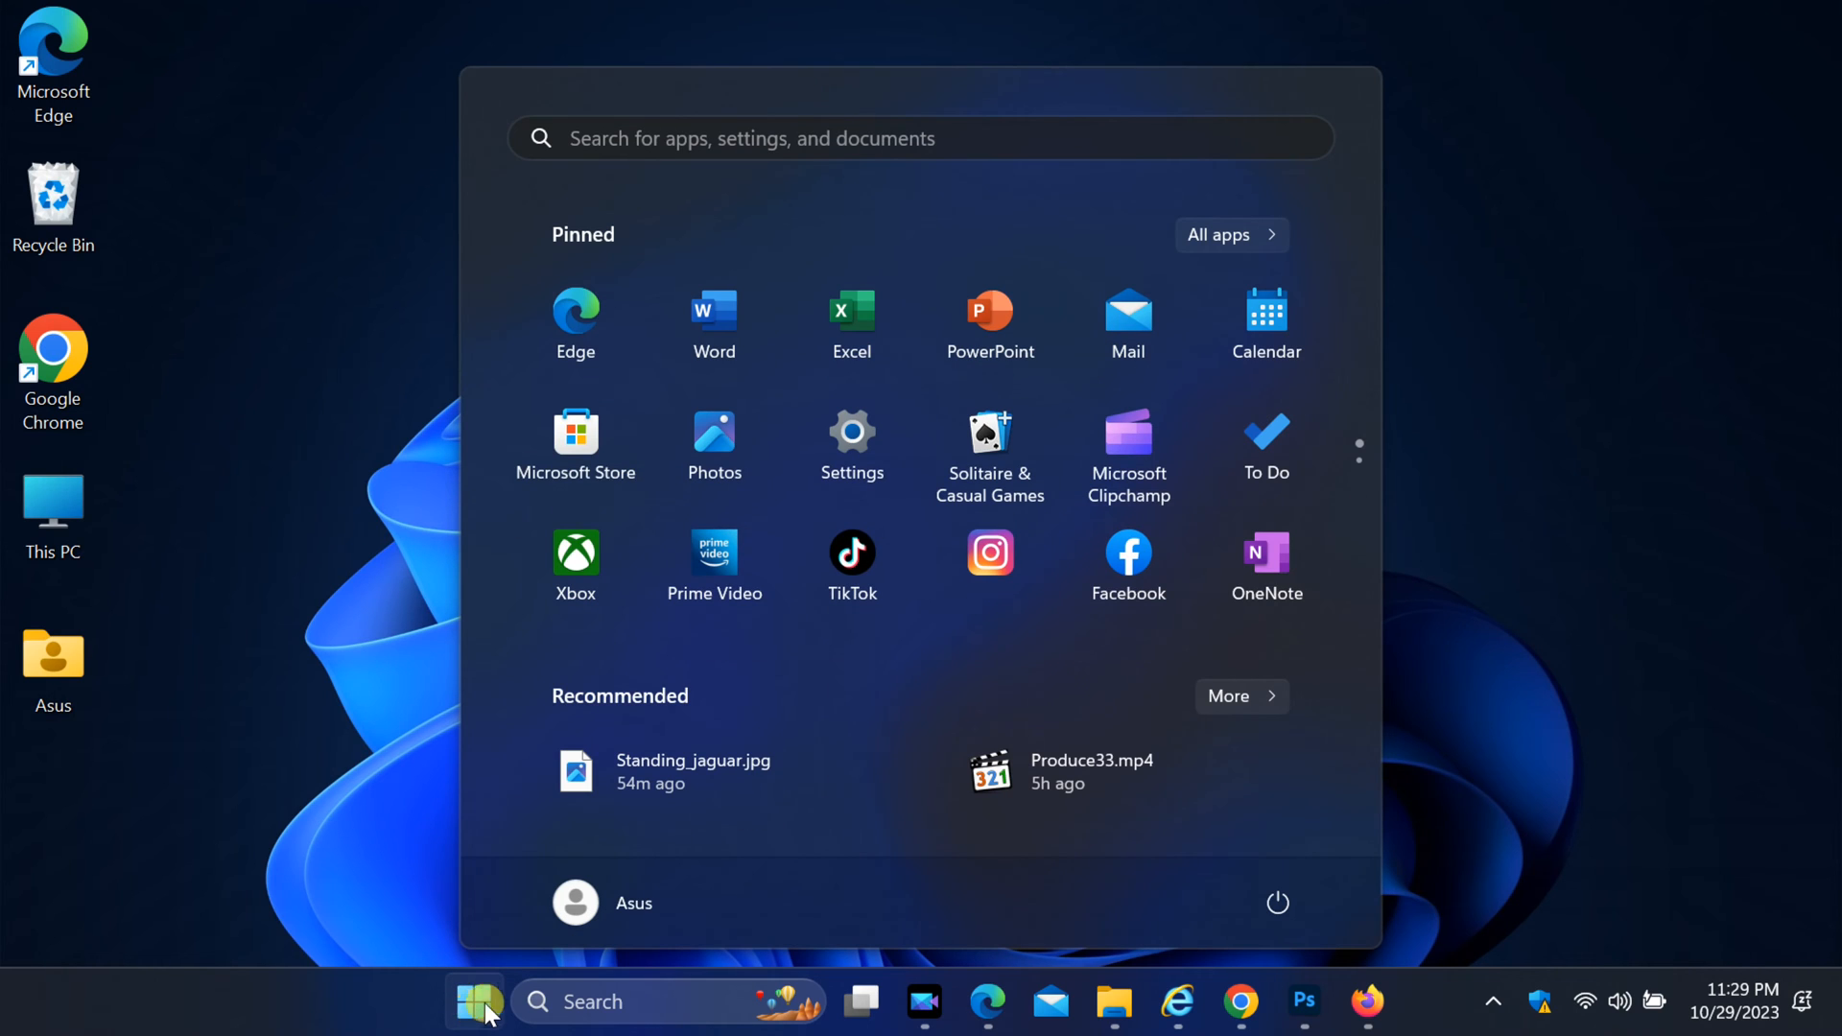
pyautogui.moveTo(853, 444)
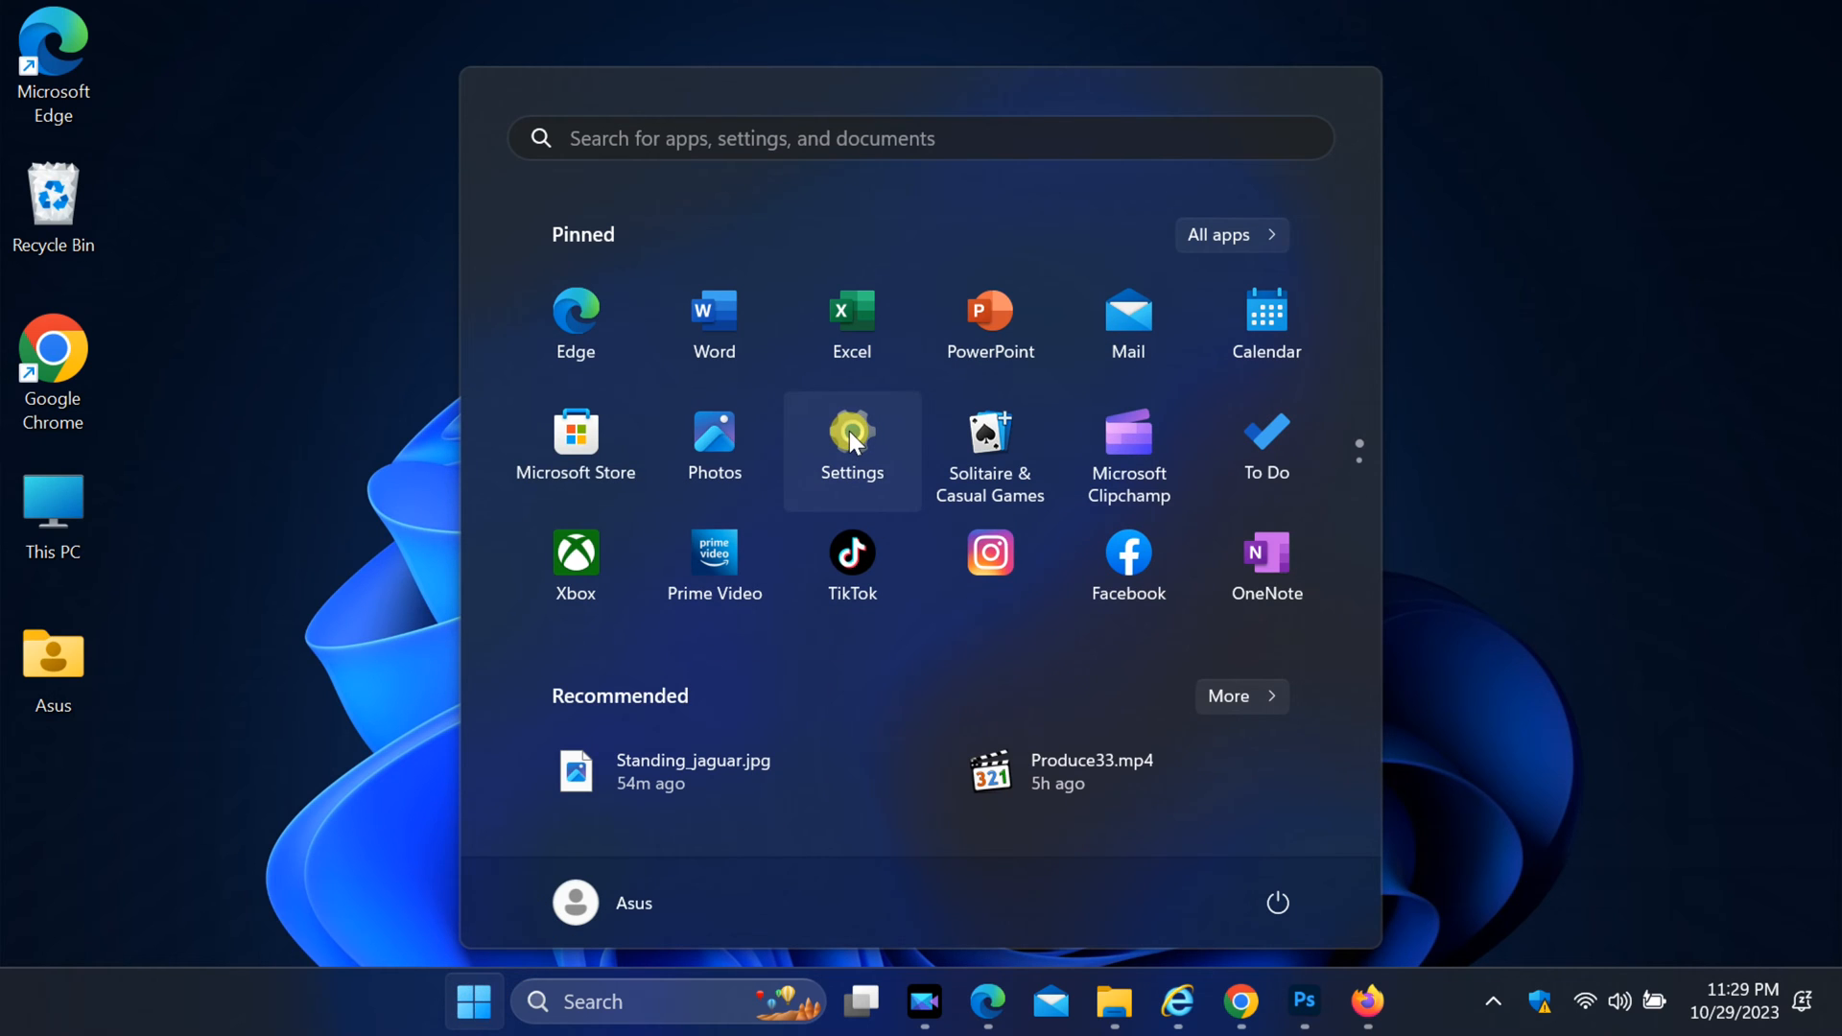
pyautogui.click(852, 435)
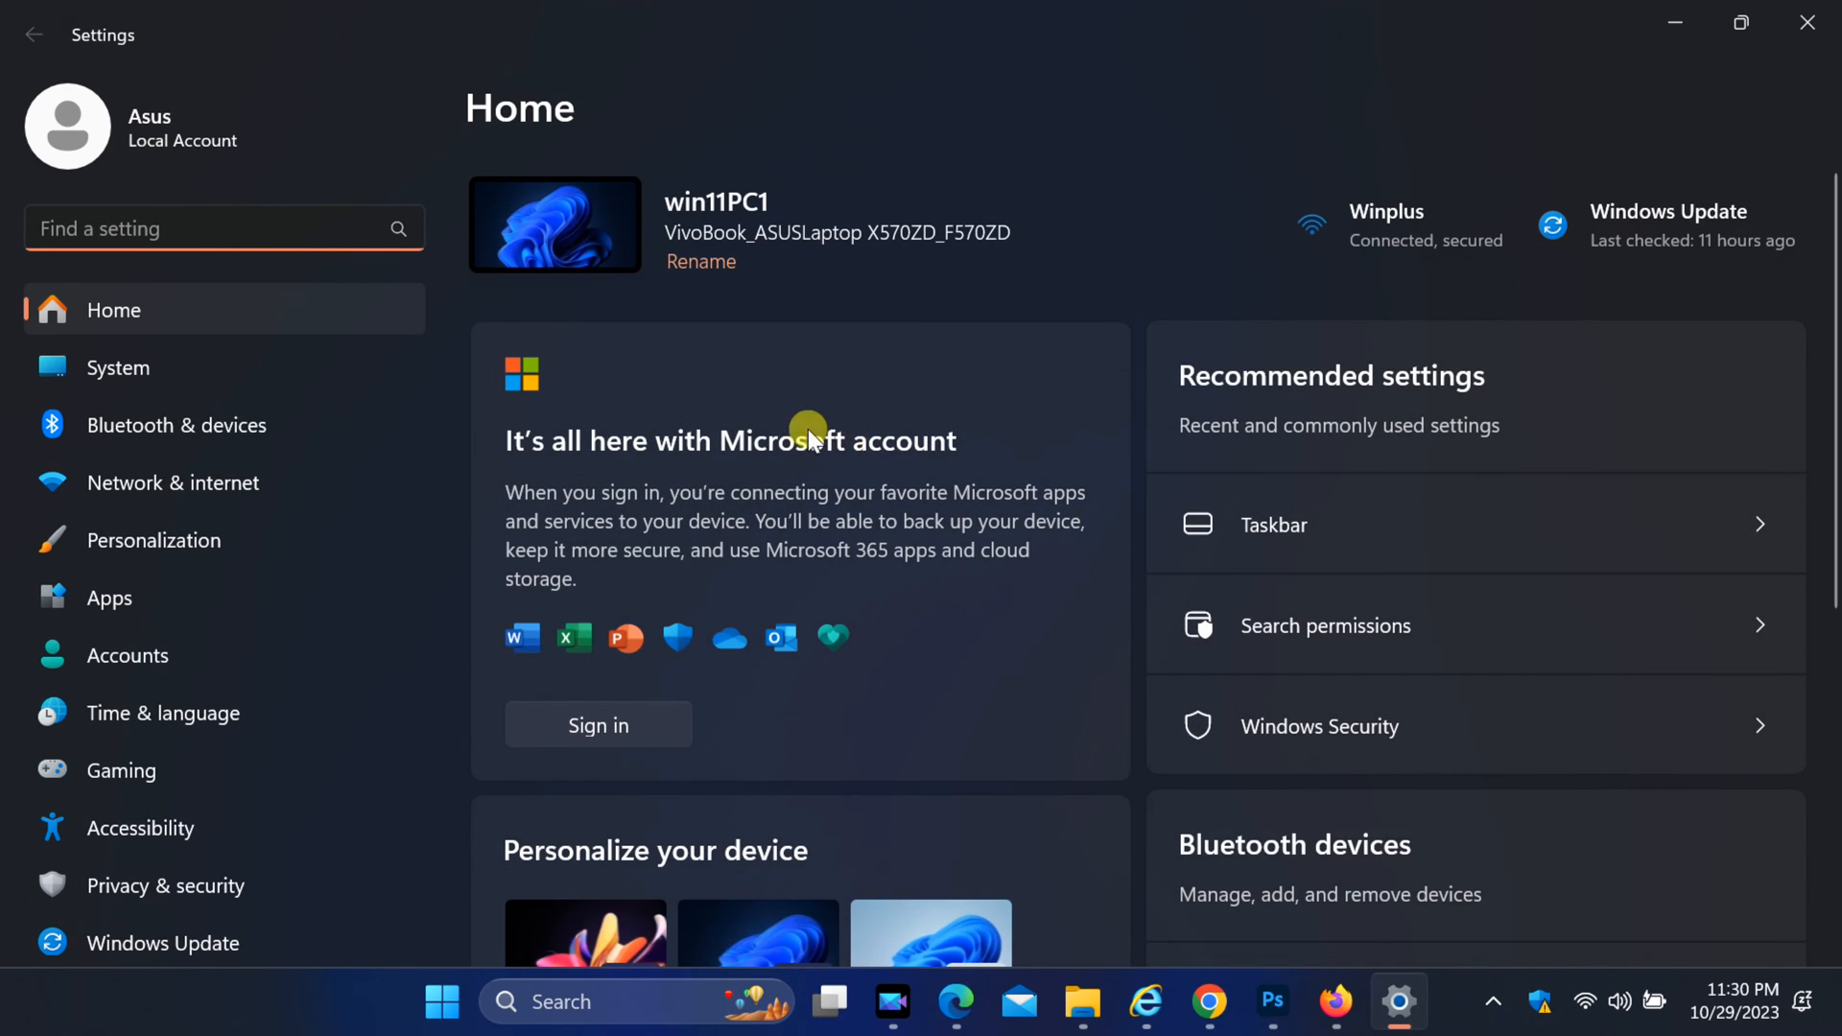
pyautogui.moveTo(195, 425)
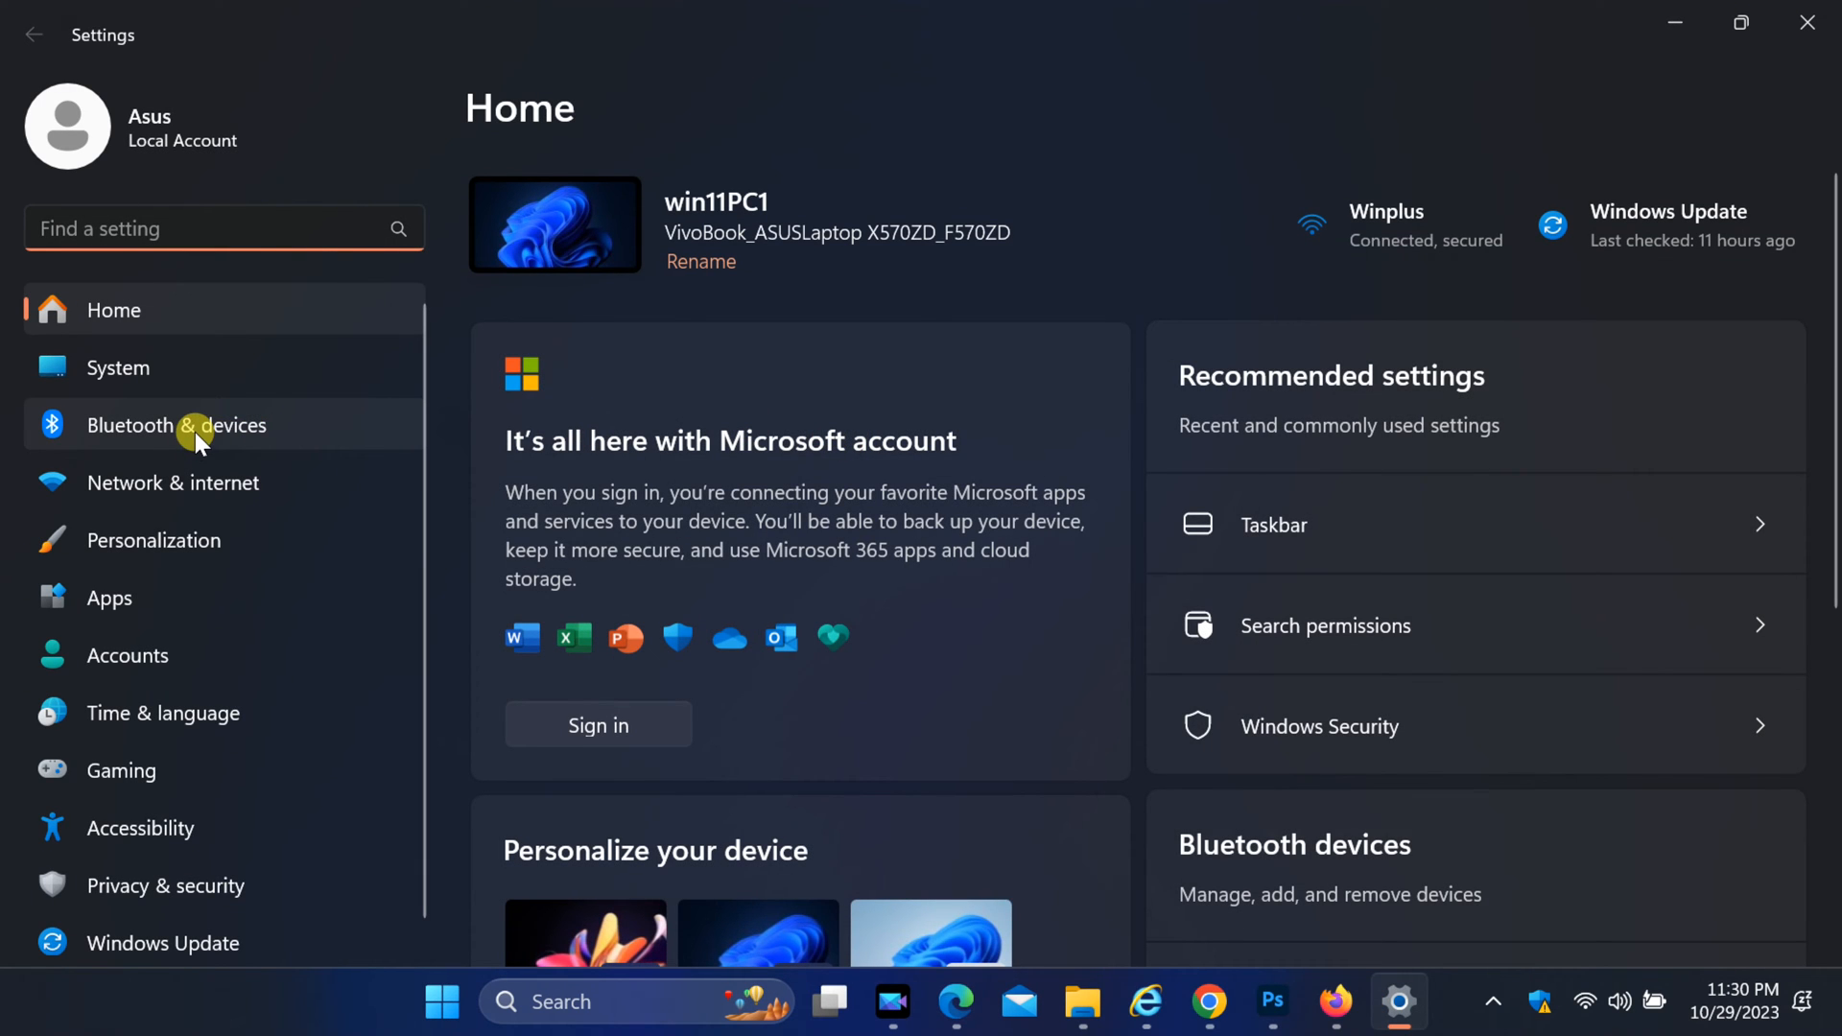
# - Reach More Bluetooth settings through Bluetooth & devices and View more devices
pyautogui.click(183, 425)
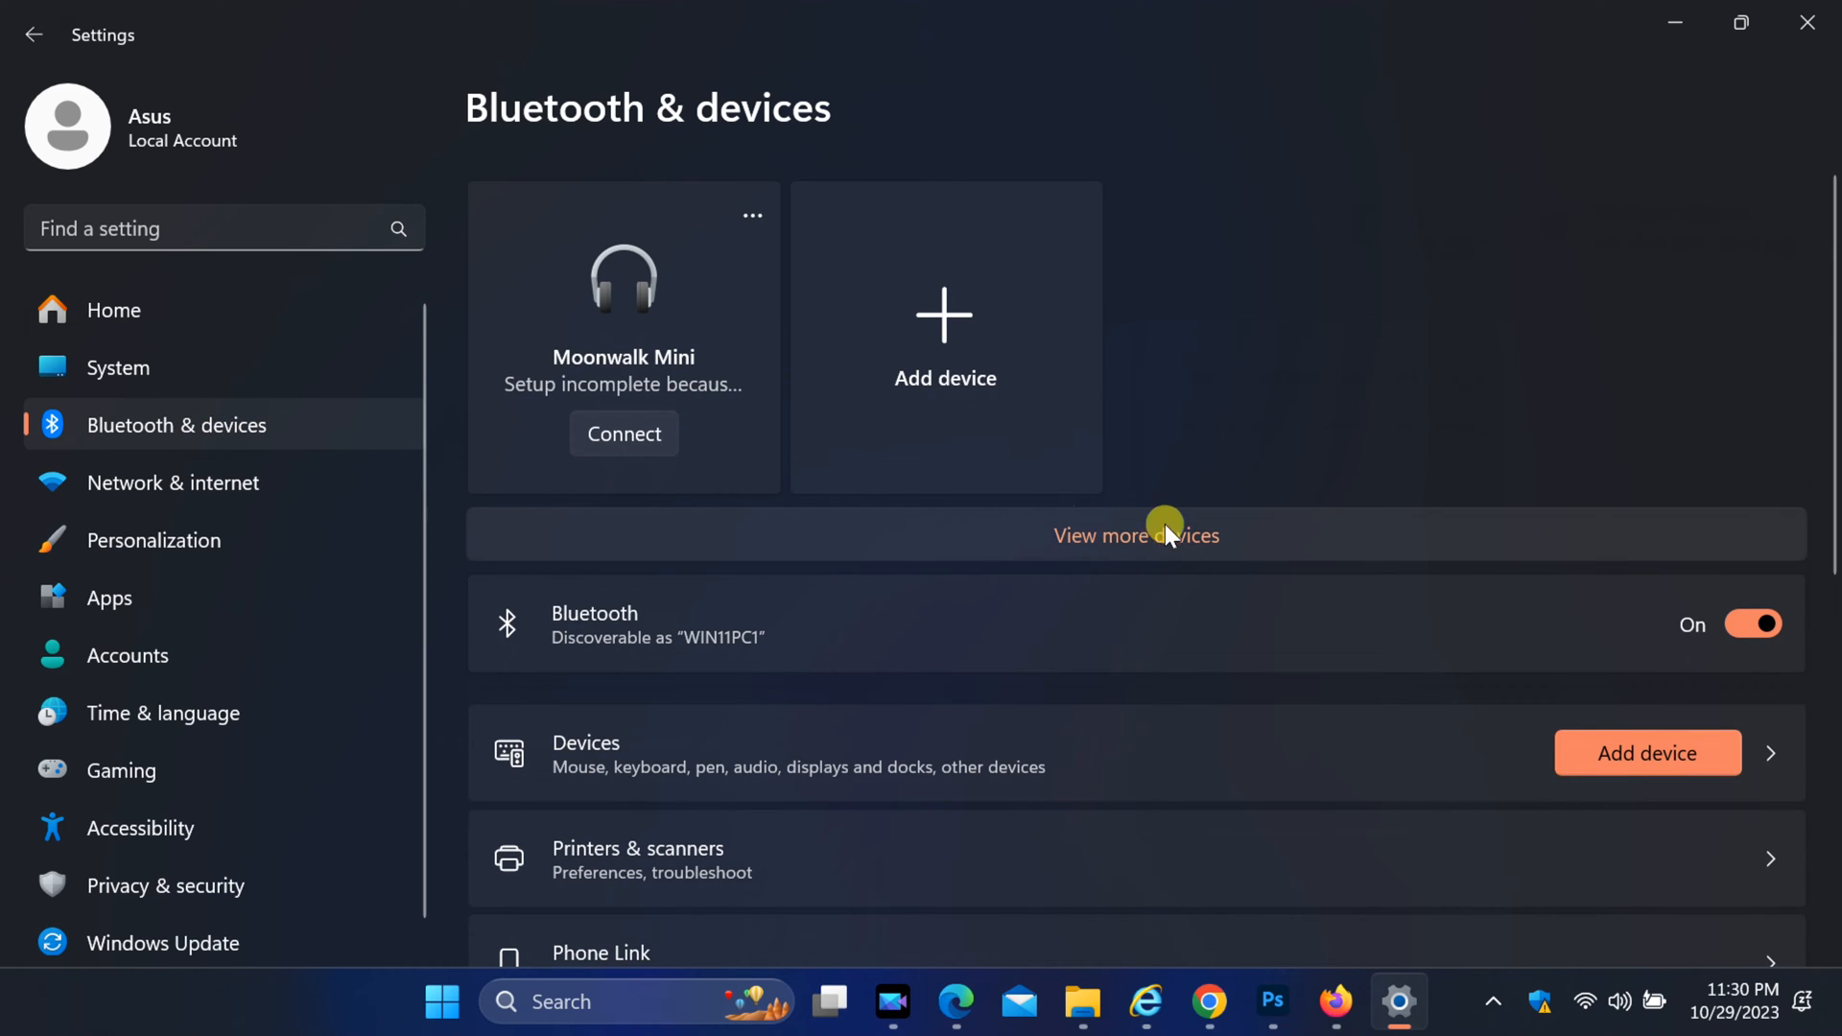
pyautogui.moveTo(1126, 543)
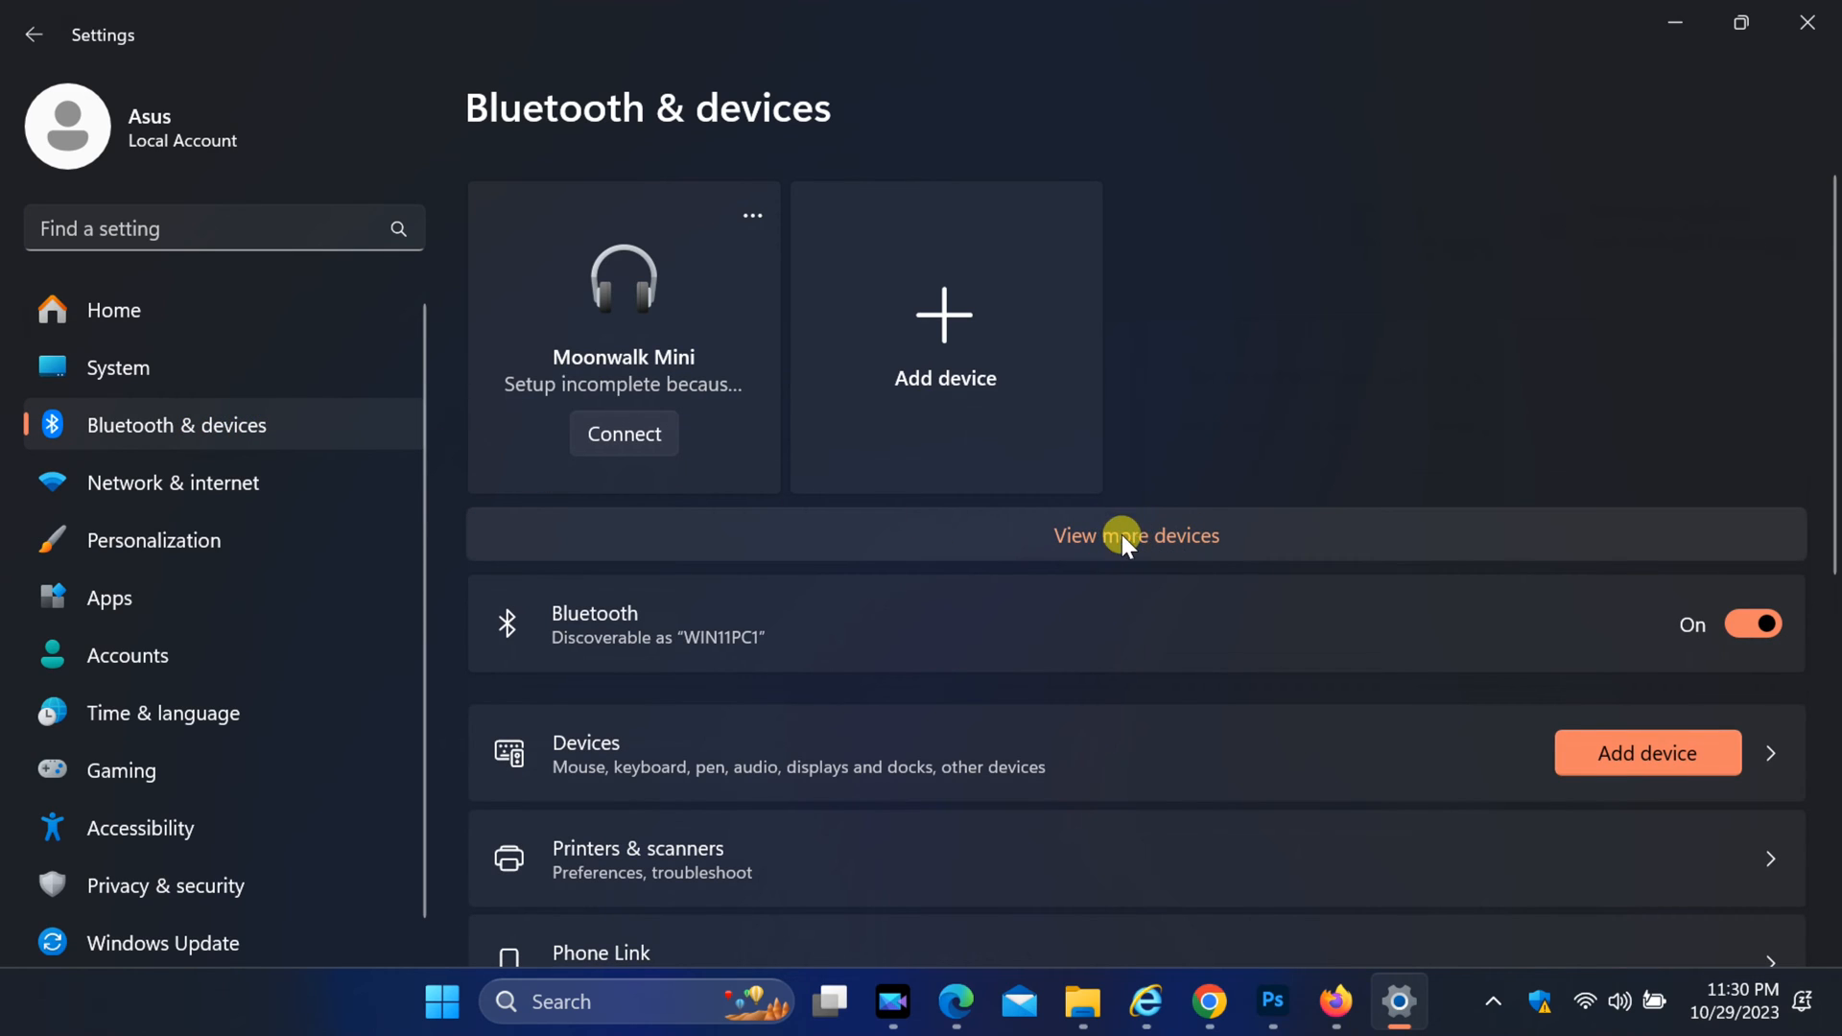
pyautogui.click(1135, 535)
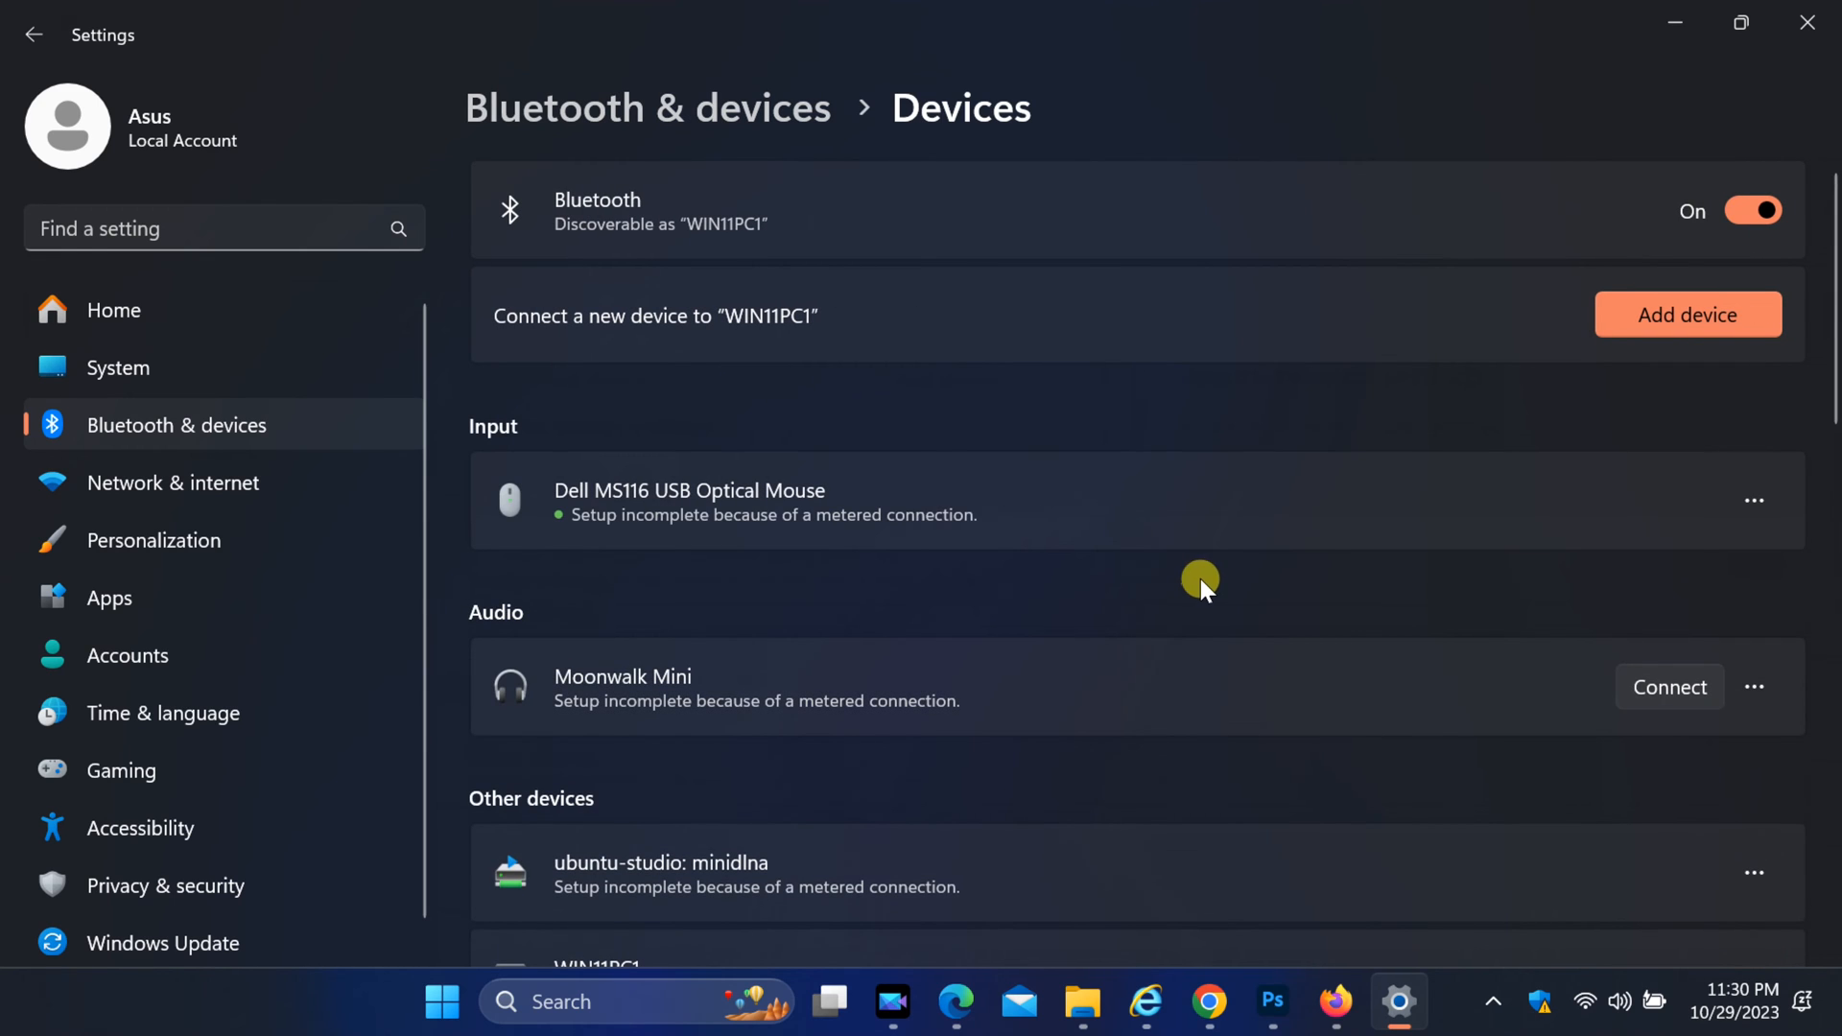
pyautogui.scroll(-3)
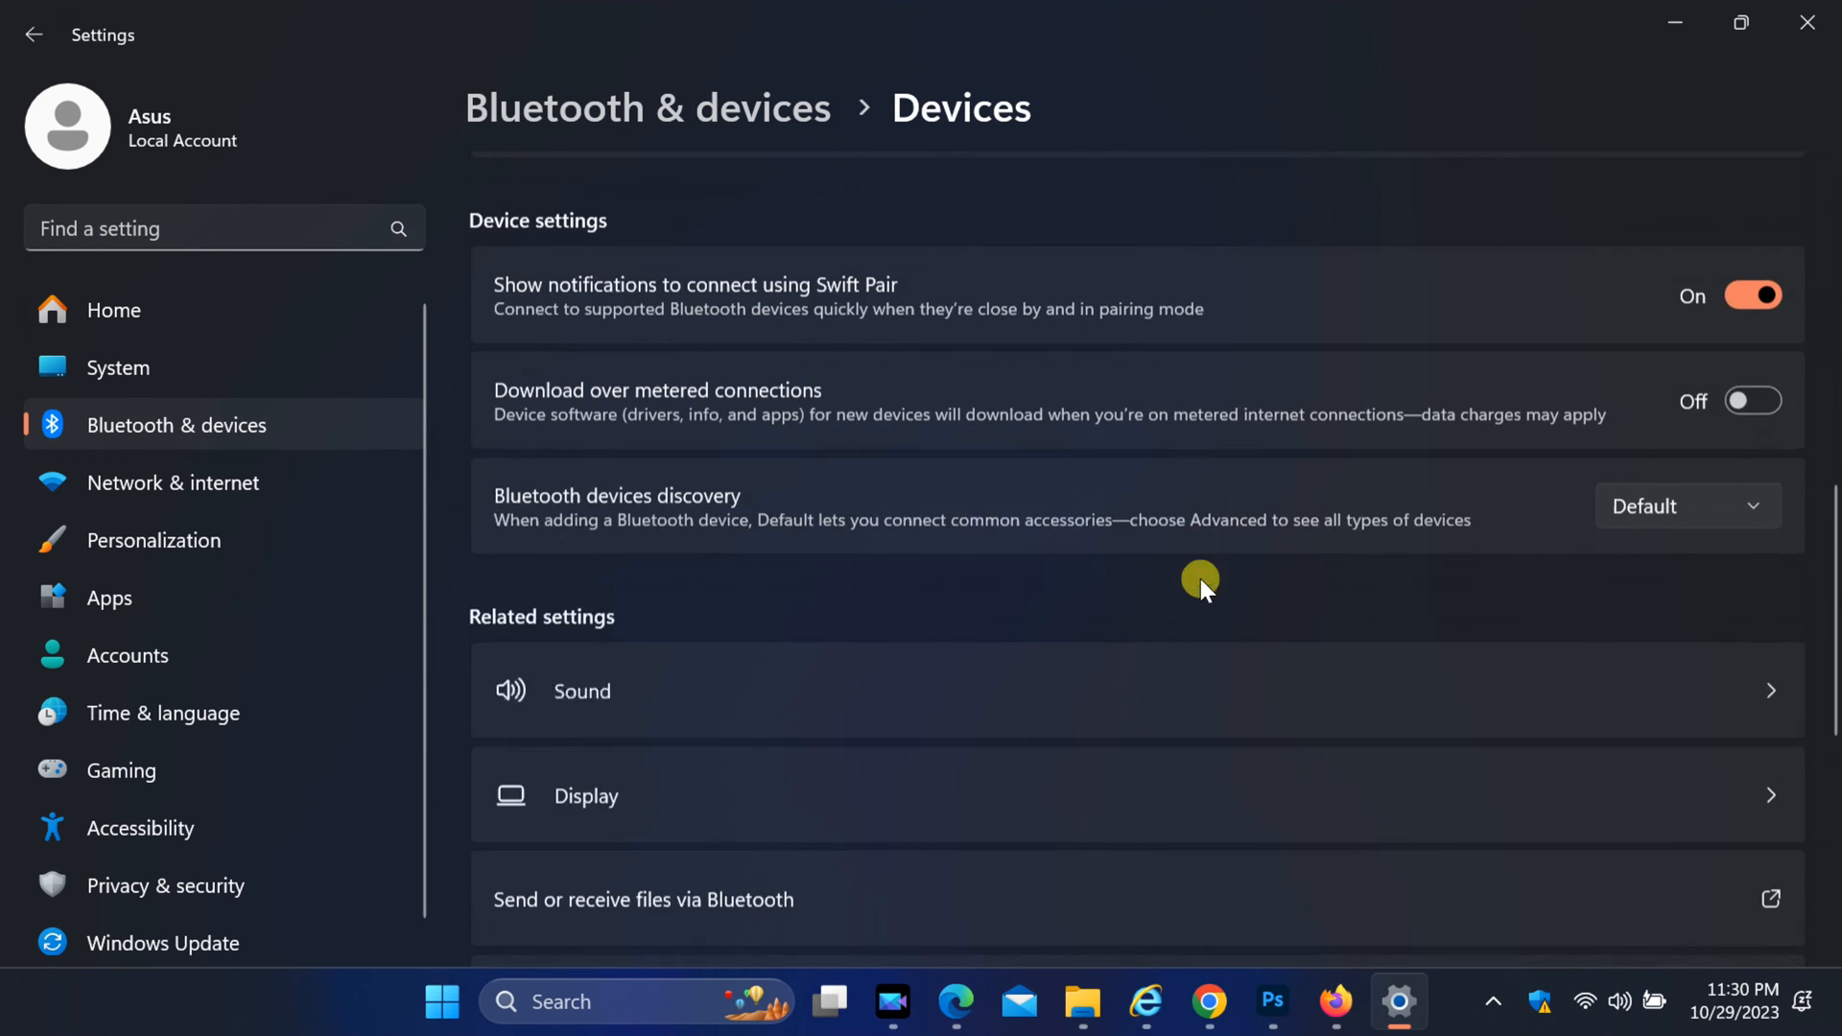
pyautogui.scroll(-3)
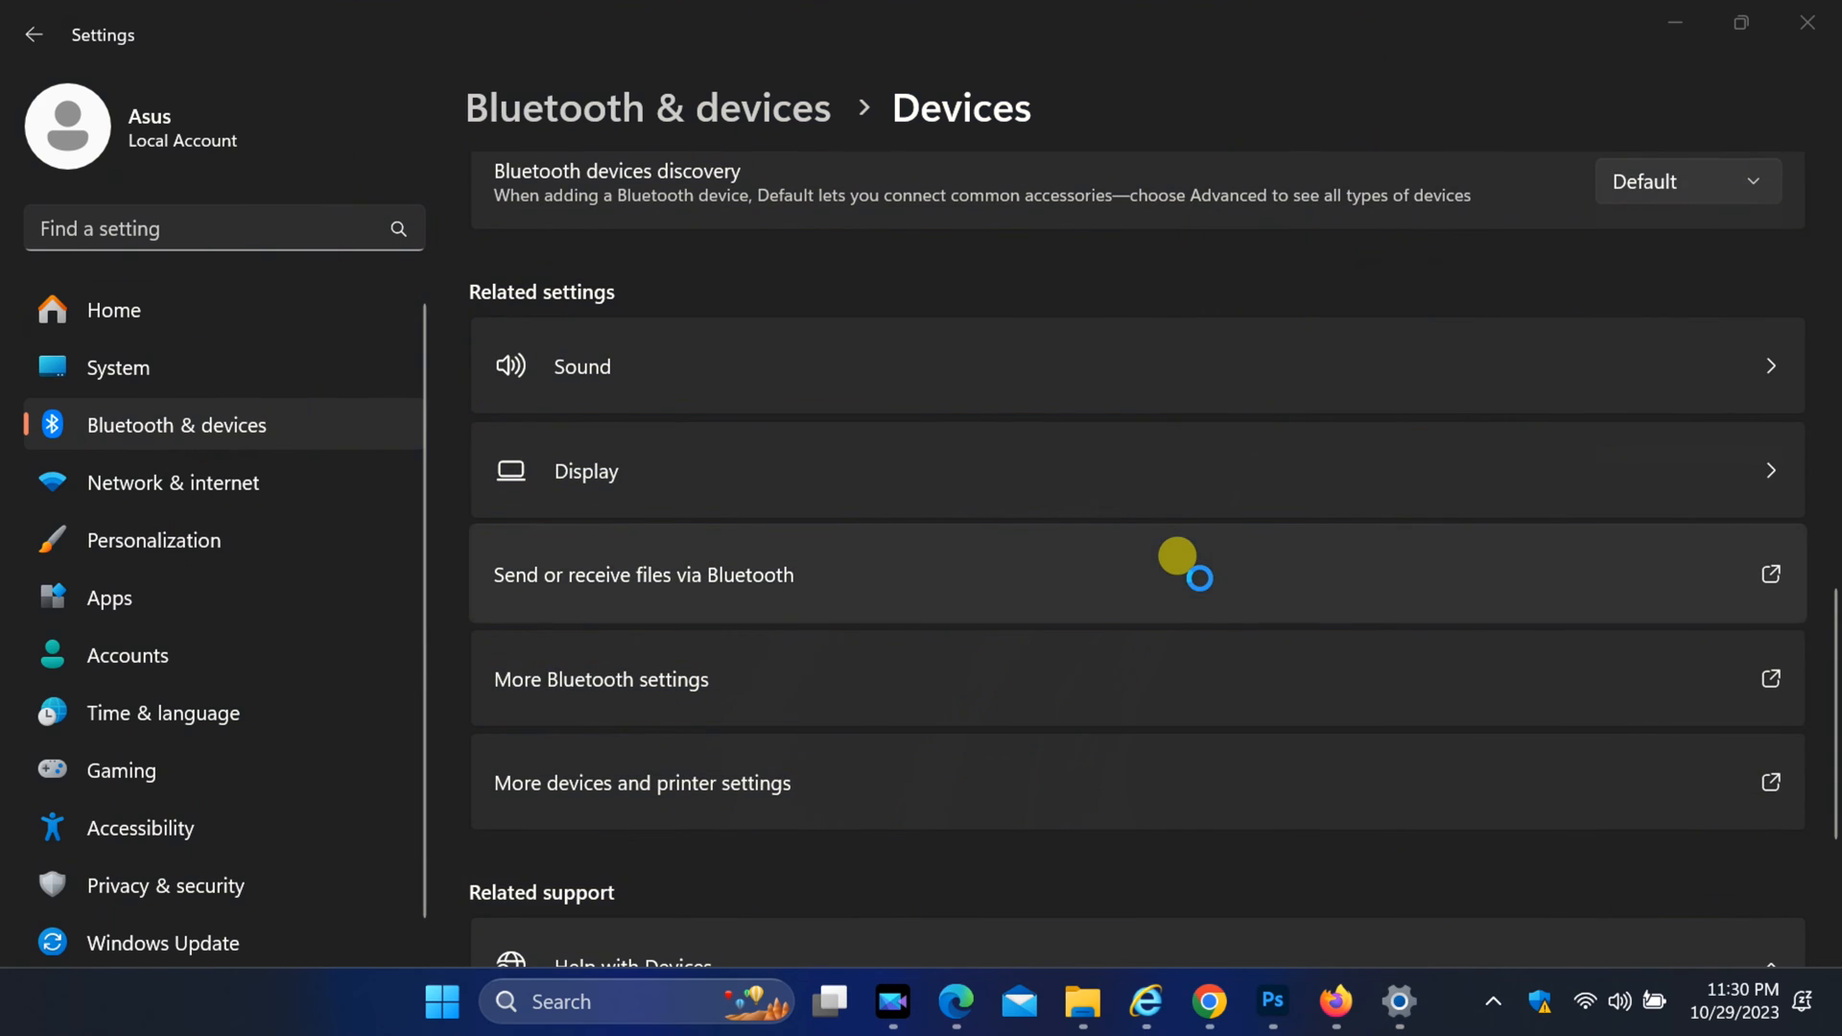
pyautogui.scroll(-3)
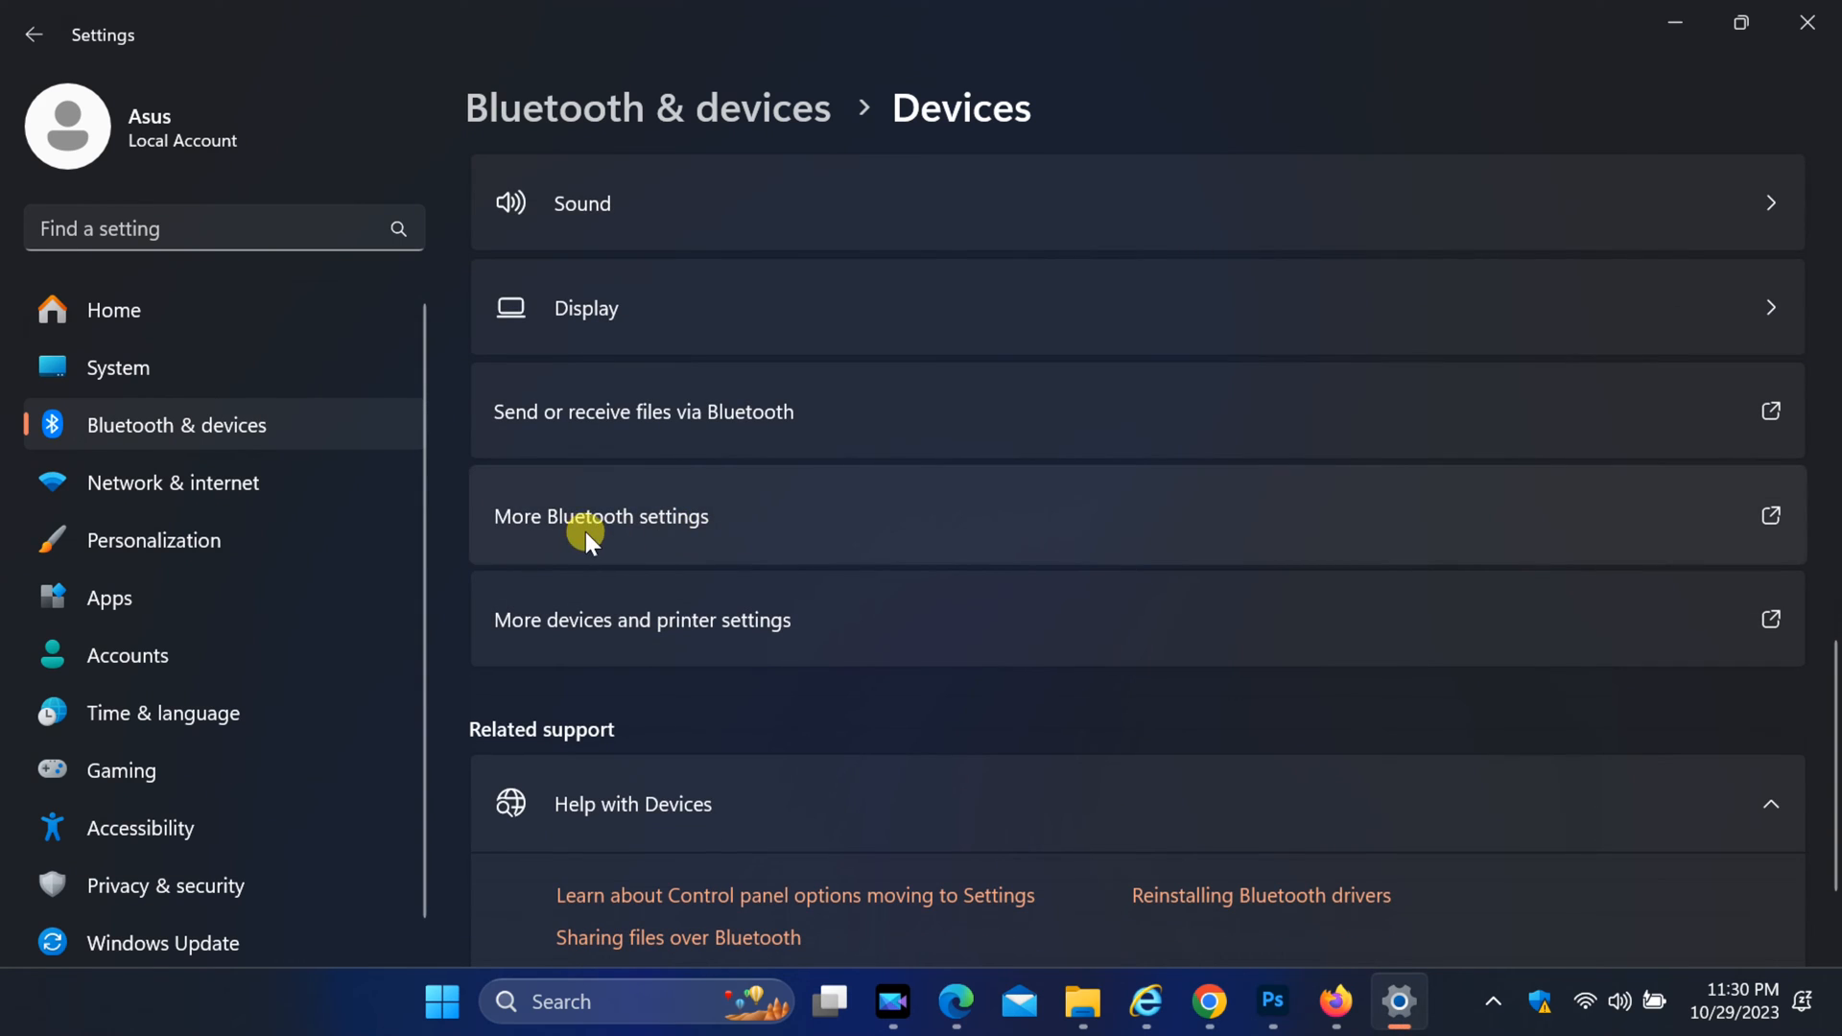
pyautogui.moveTo(1762, 527)
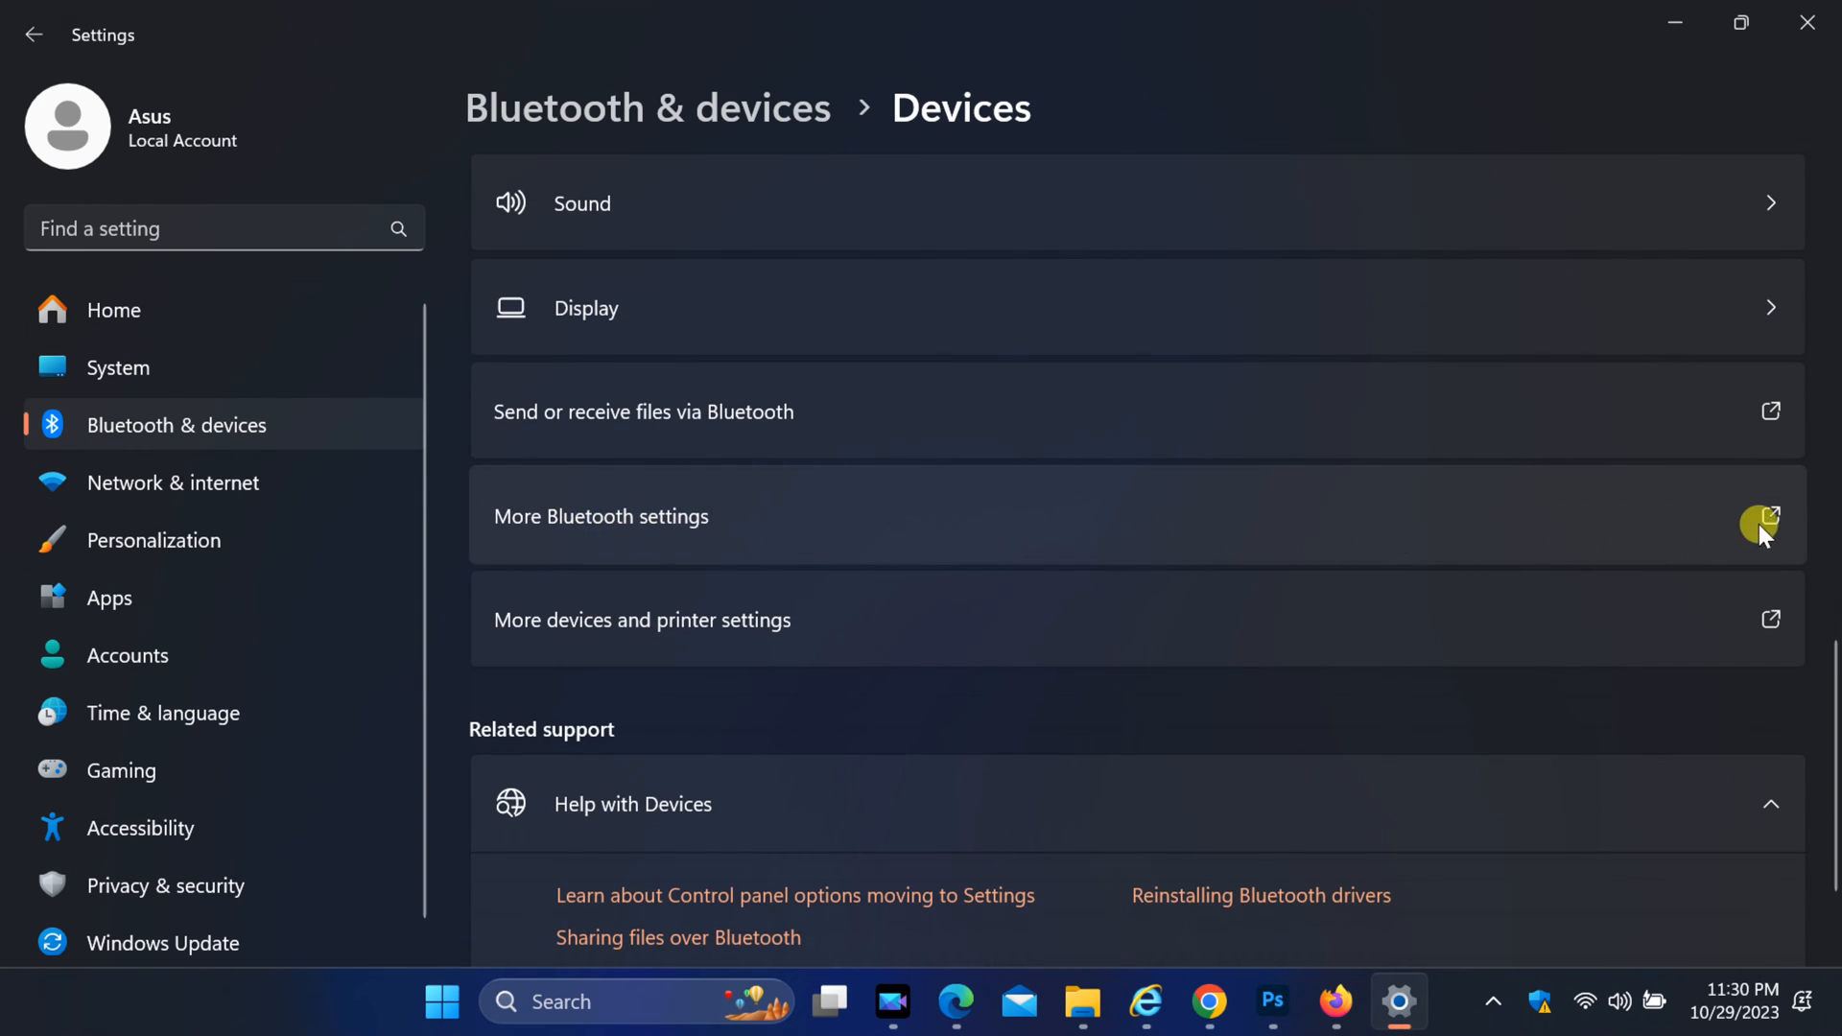
pyautogui.moveTo(1372, 525)
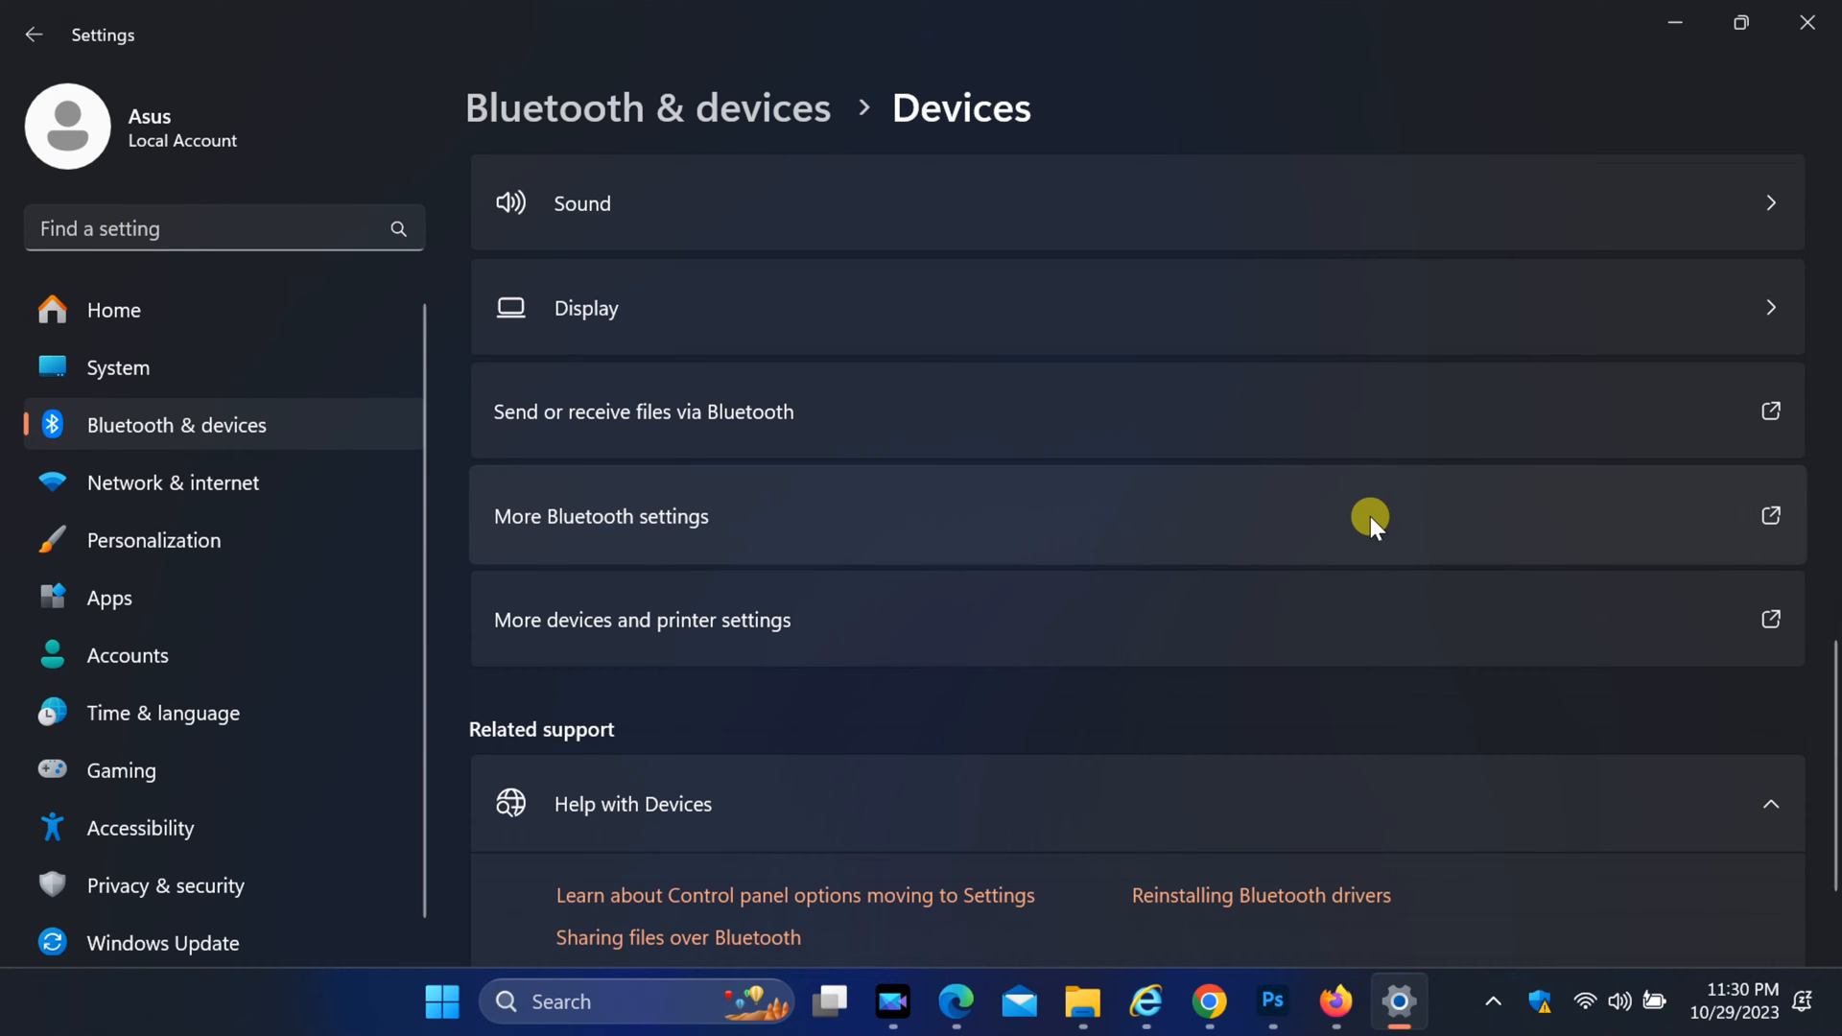
pyautogui.click(602, 517)
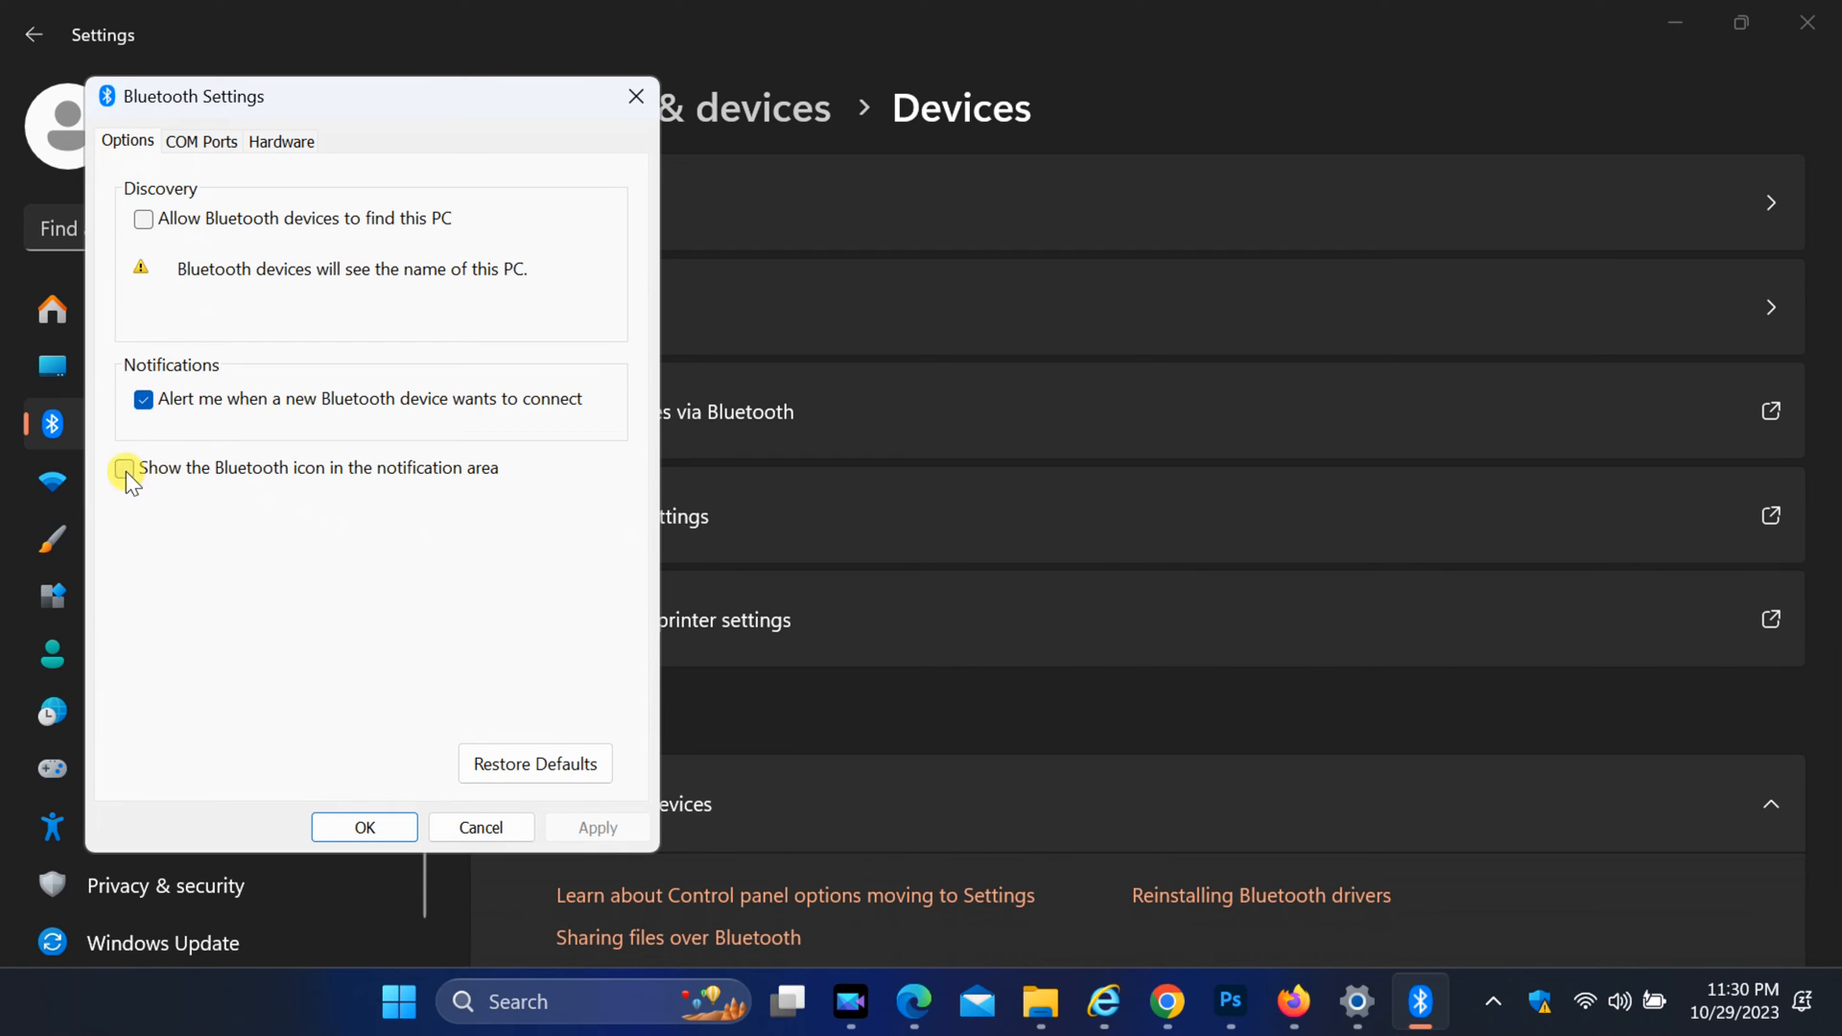
# - Enable 'Show the Bluetooth icon in the notification area' and confirm with OK
pyautogui.click(126, 468)
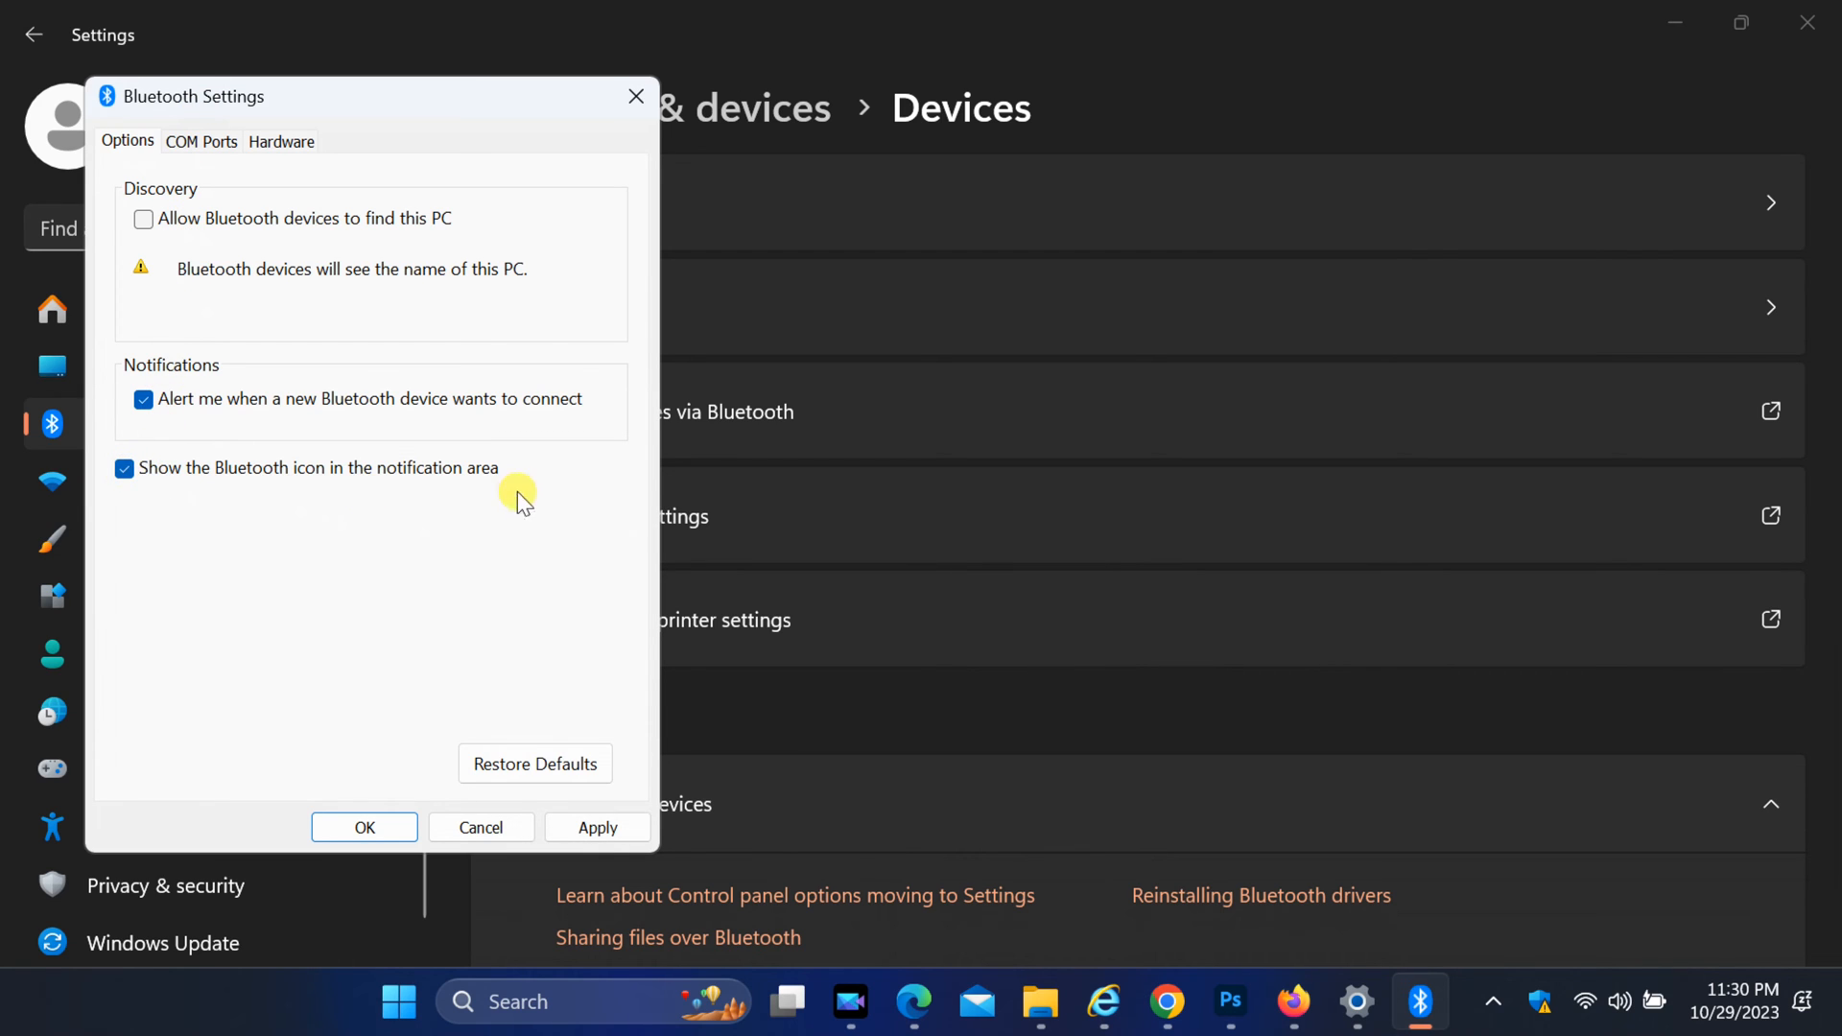
pyautogui.moveTo(334, 493)
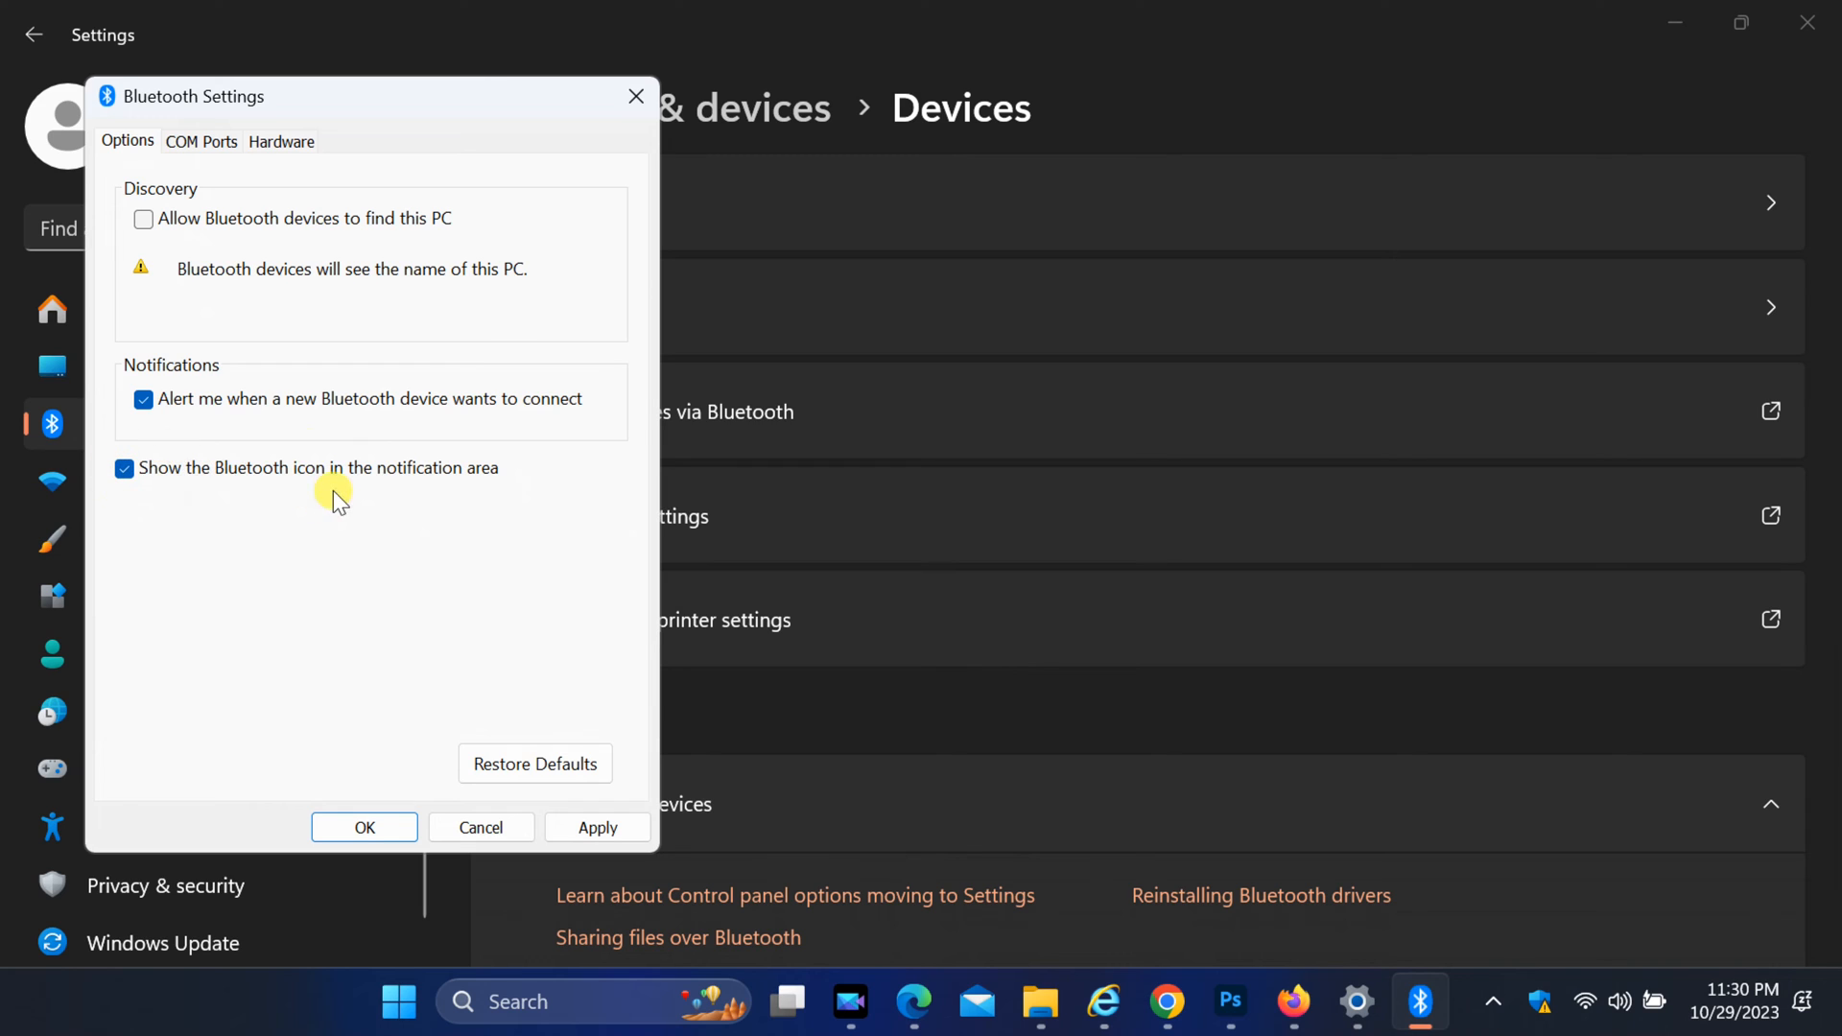
pyautogui.moveTo(597, 827)
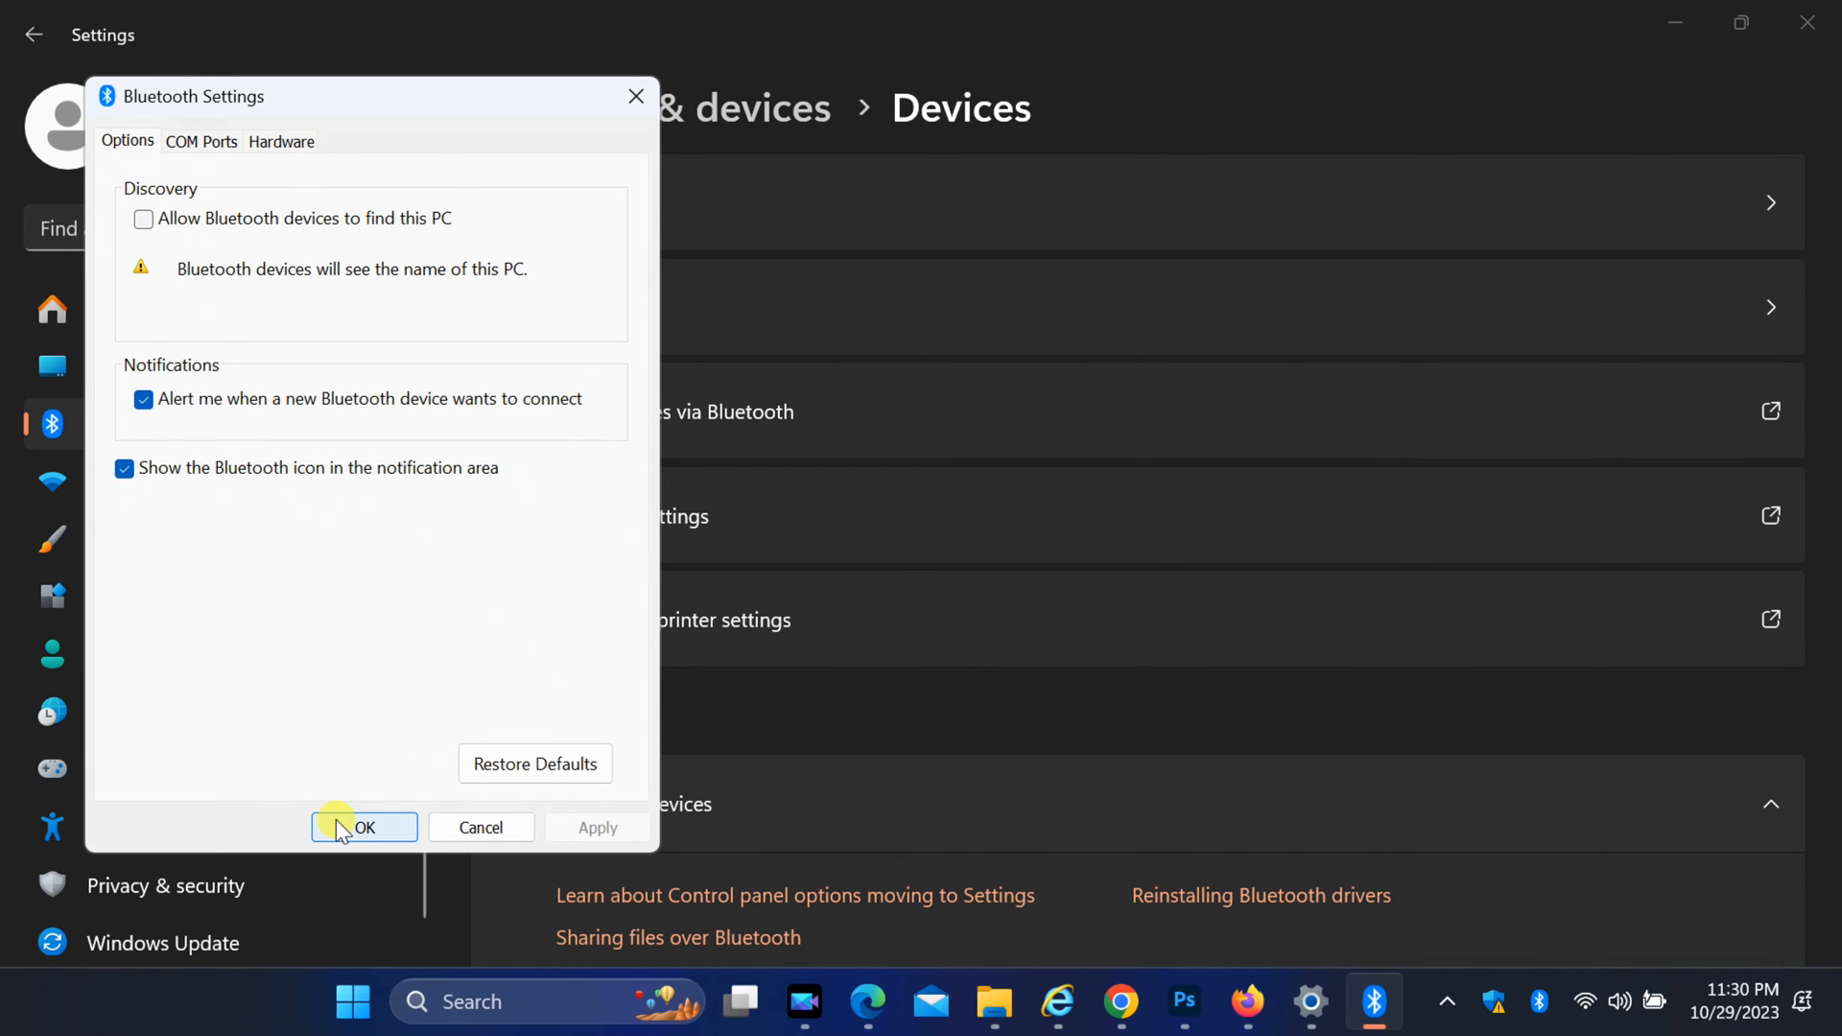
pyautogui.click(363, 828)
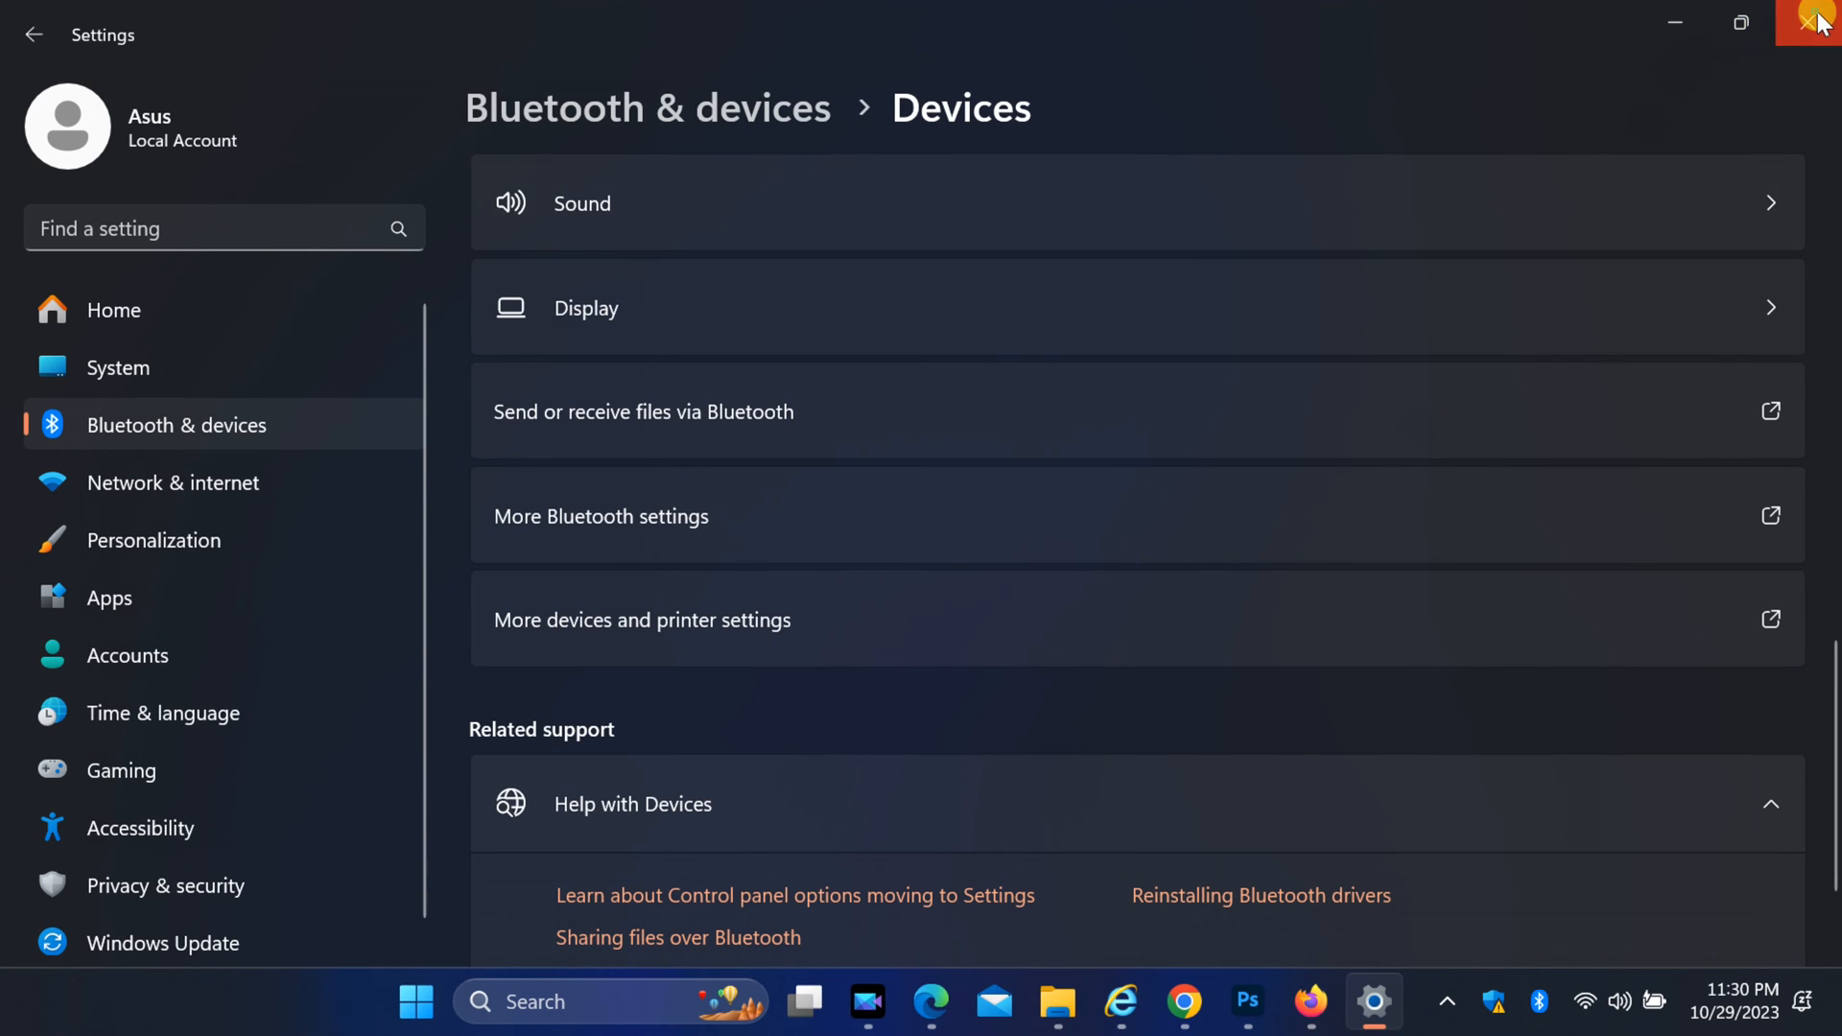
# - Close Settings and choose Receive a File from the Bluetooth tray icon menu
pyautogui.click(1816, 22)
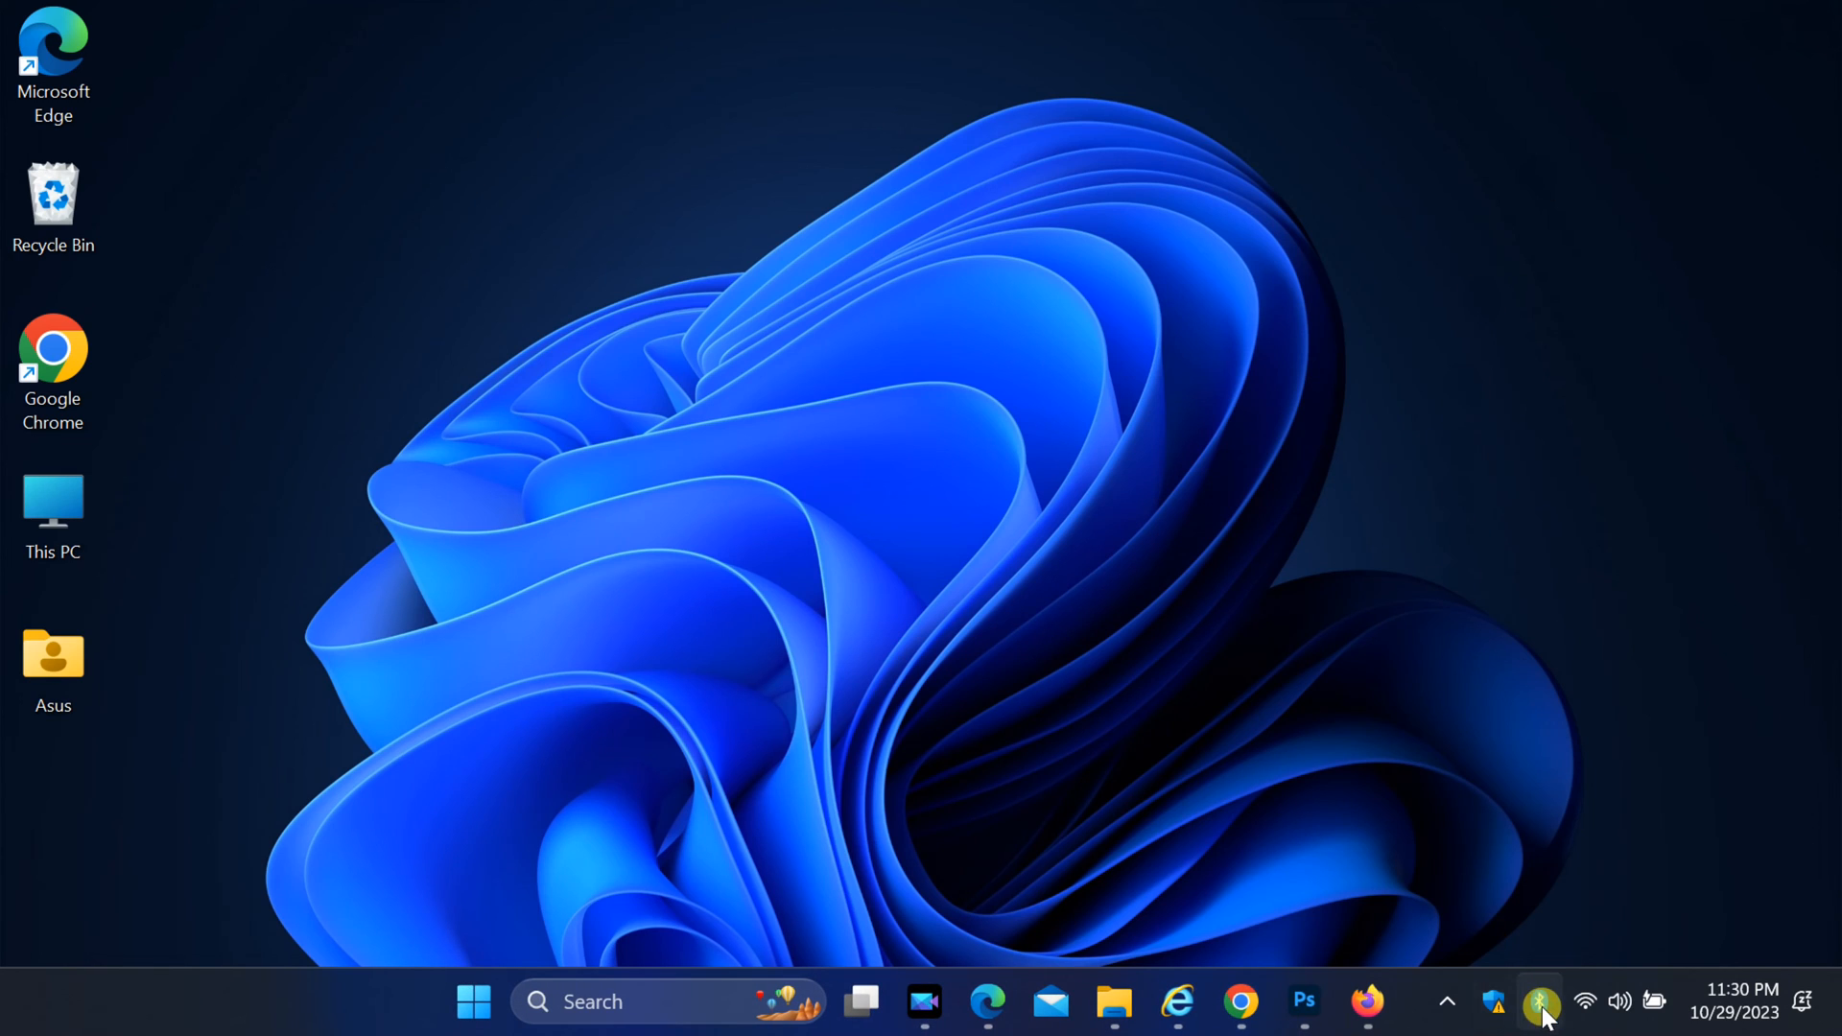
pyautogui.moveTo(1542, 1001)
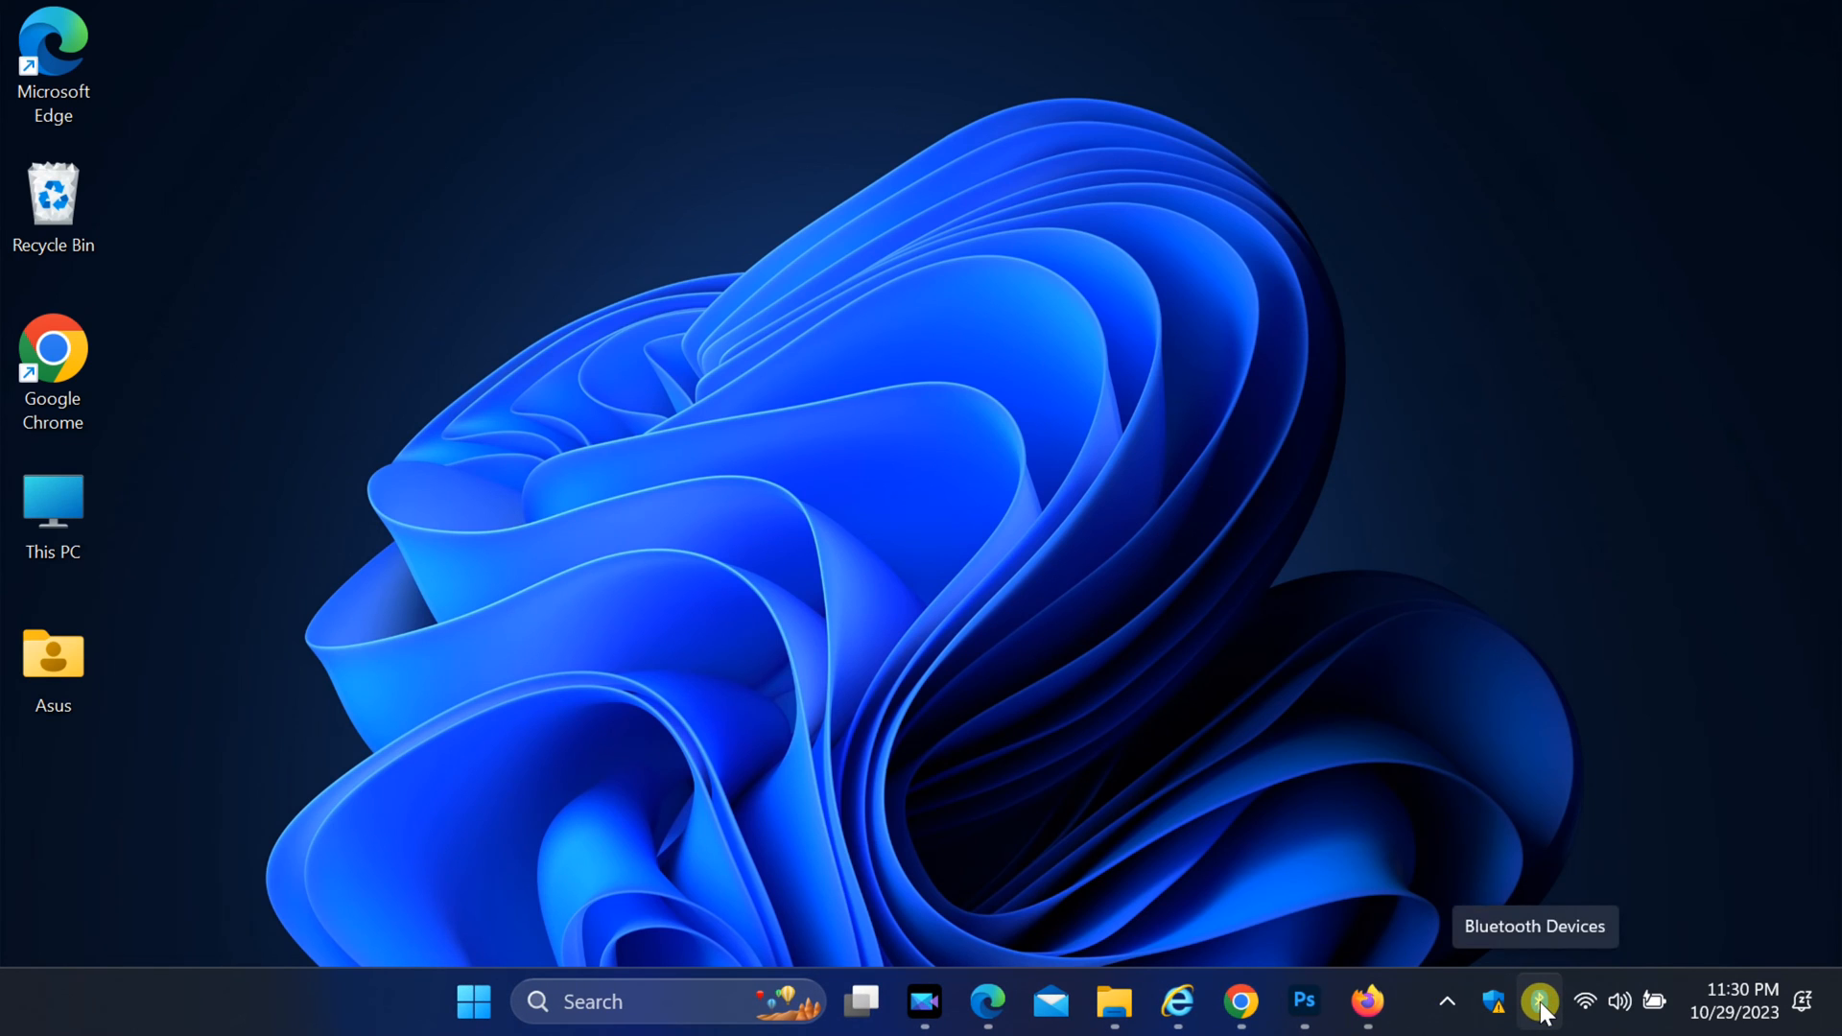
pyautogui.rightClick(1540, 1002)
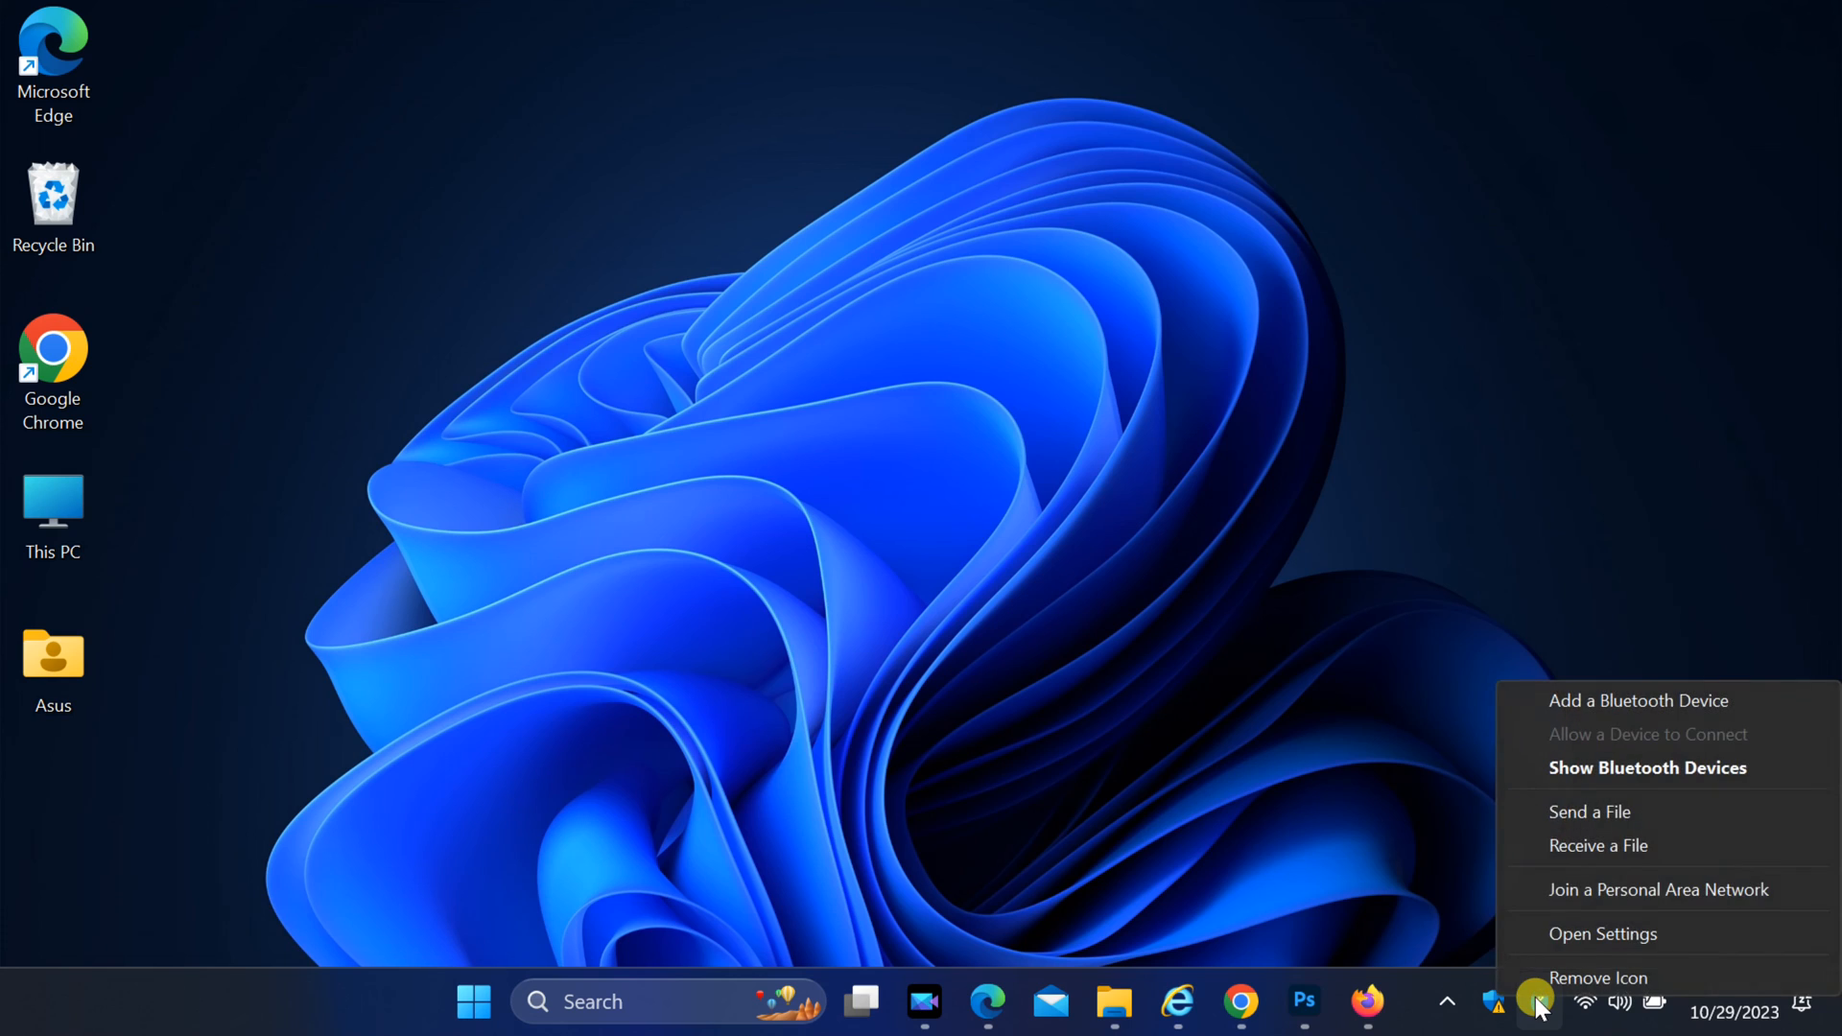
pyautogui.moveTo(1597, 845)
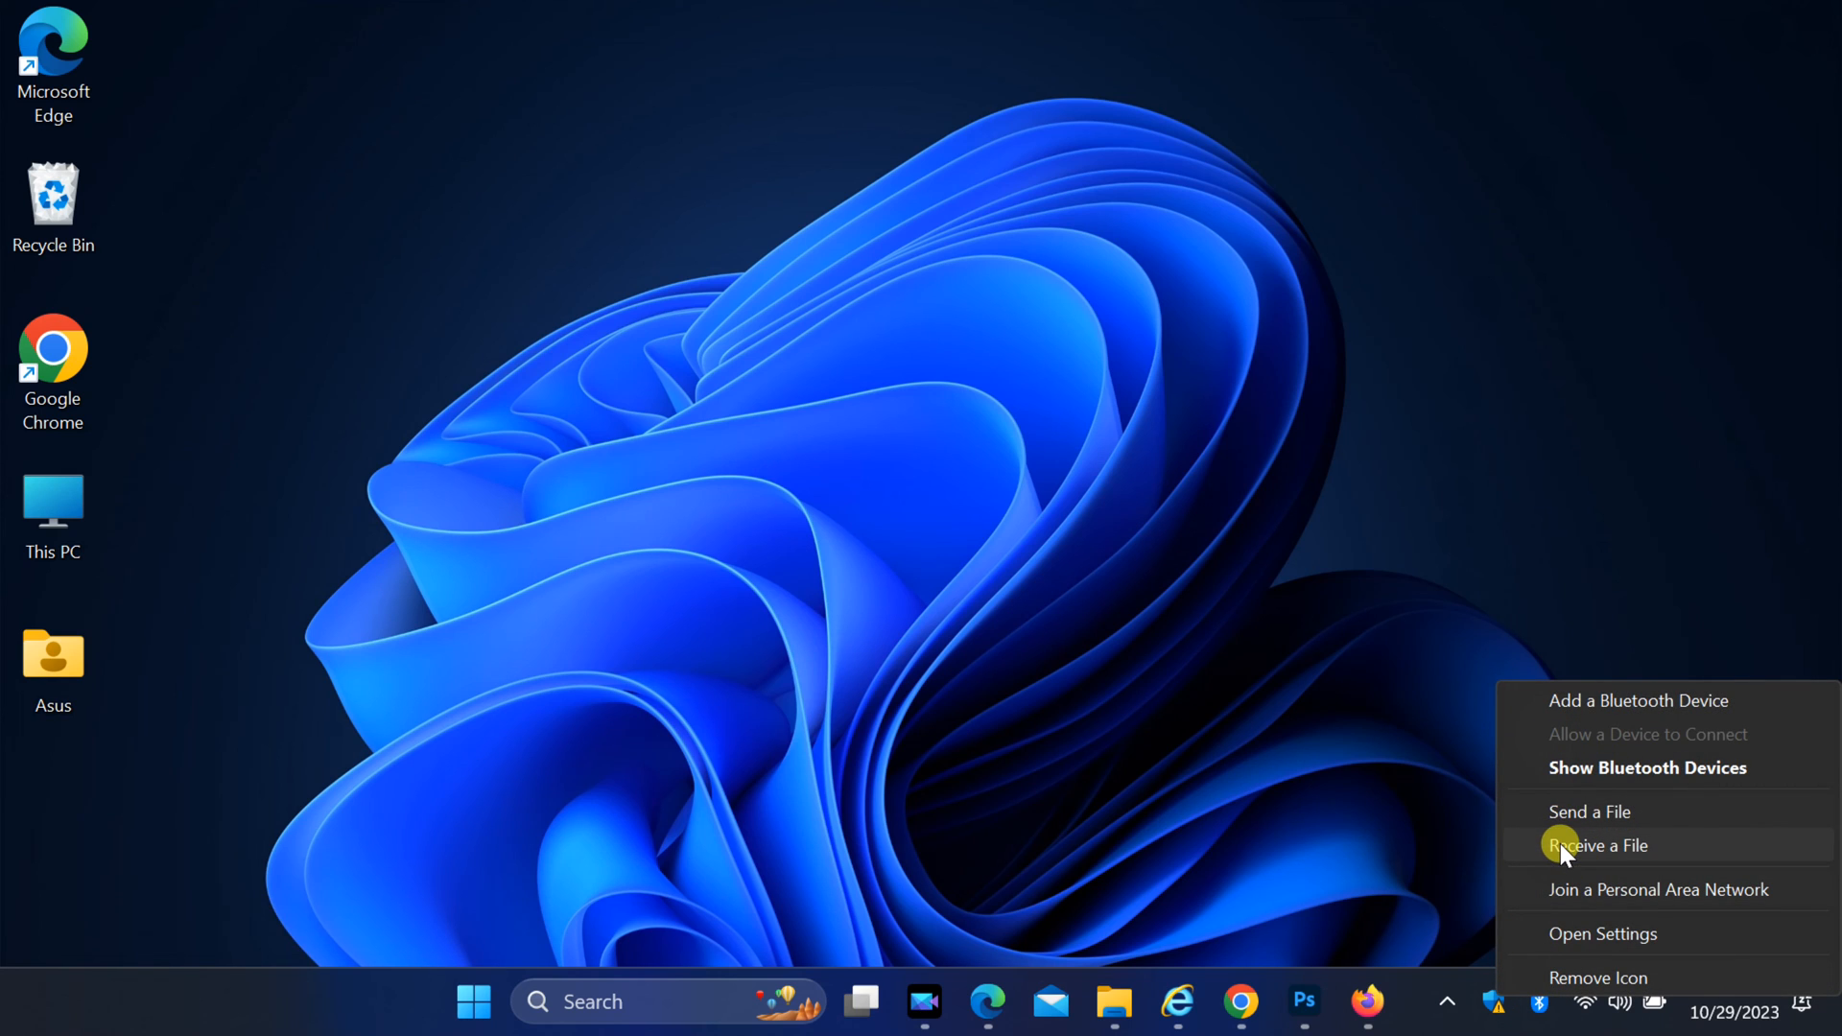
pyautogui.click(1597, 844)
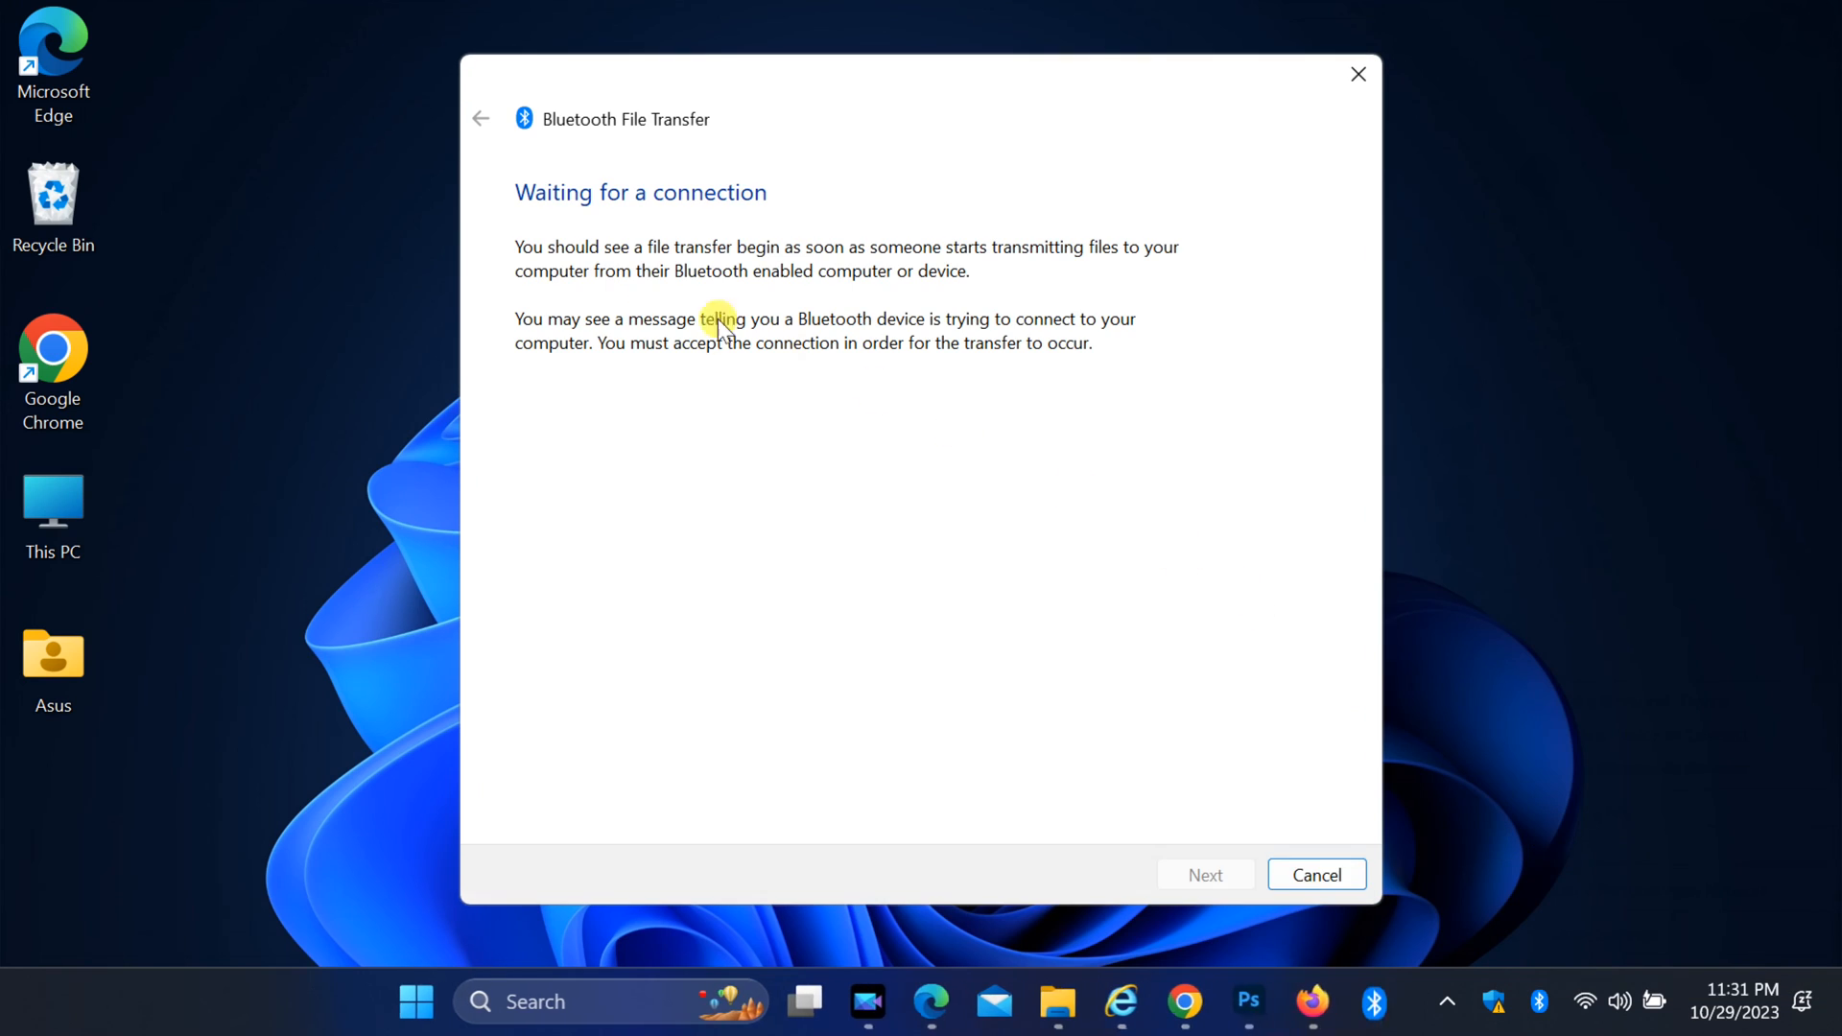
pyautogui.moveTo(1090, 235)
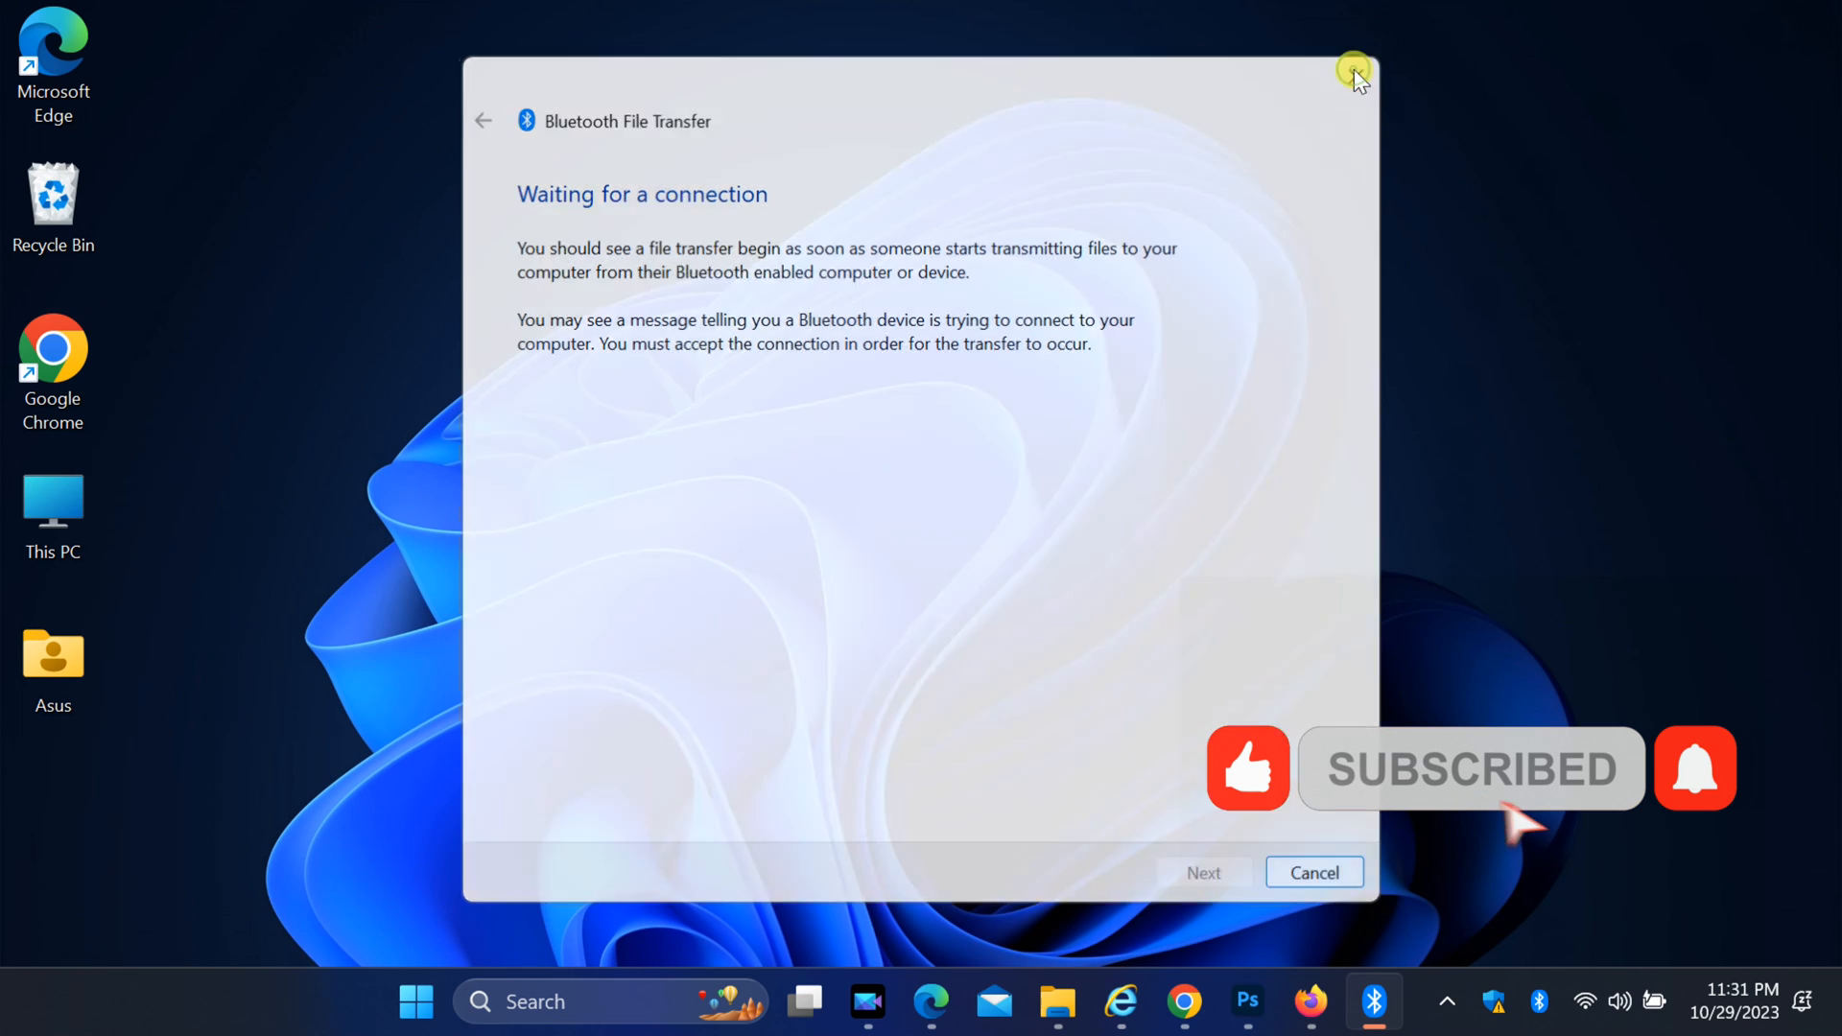
# - Close the receive wizard and choose Send a File from the Bluetooth tray icon
pyautogui.click(1354, 73)
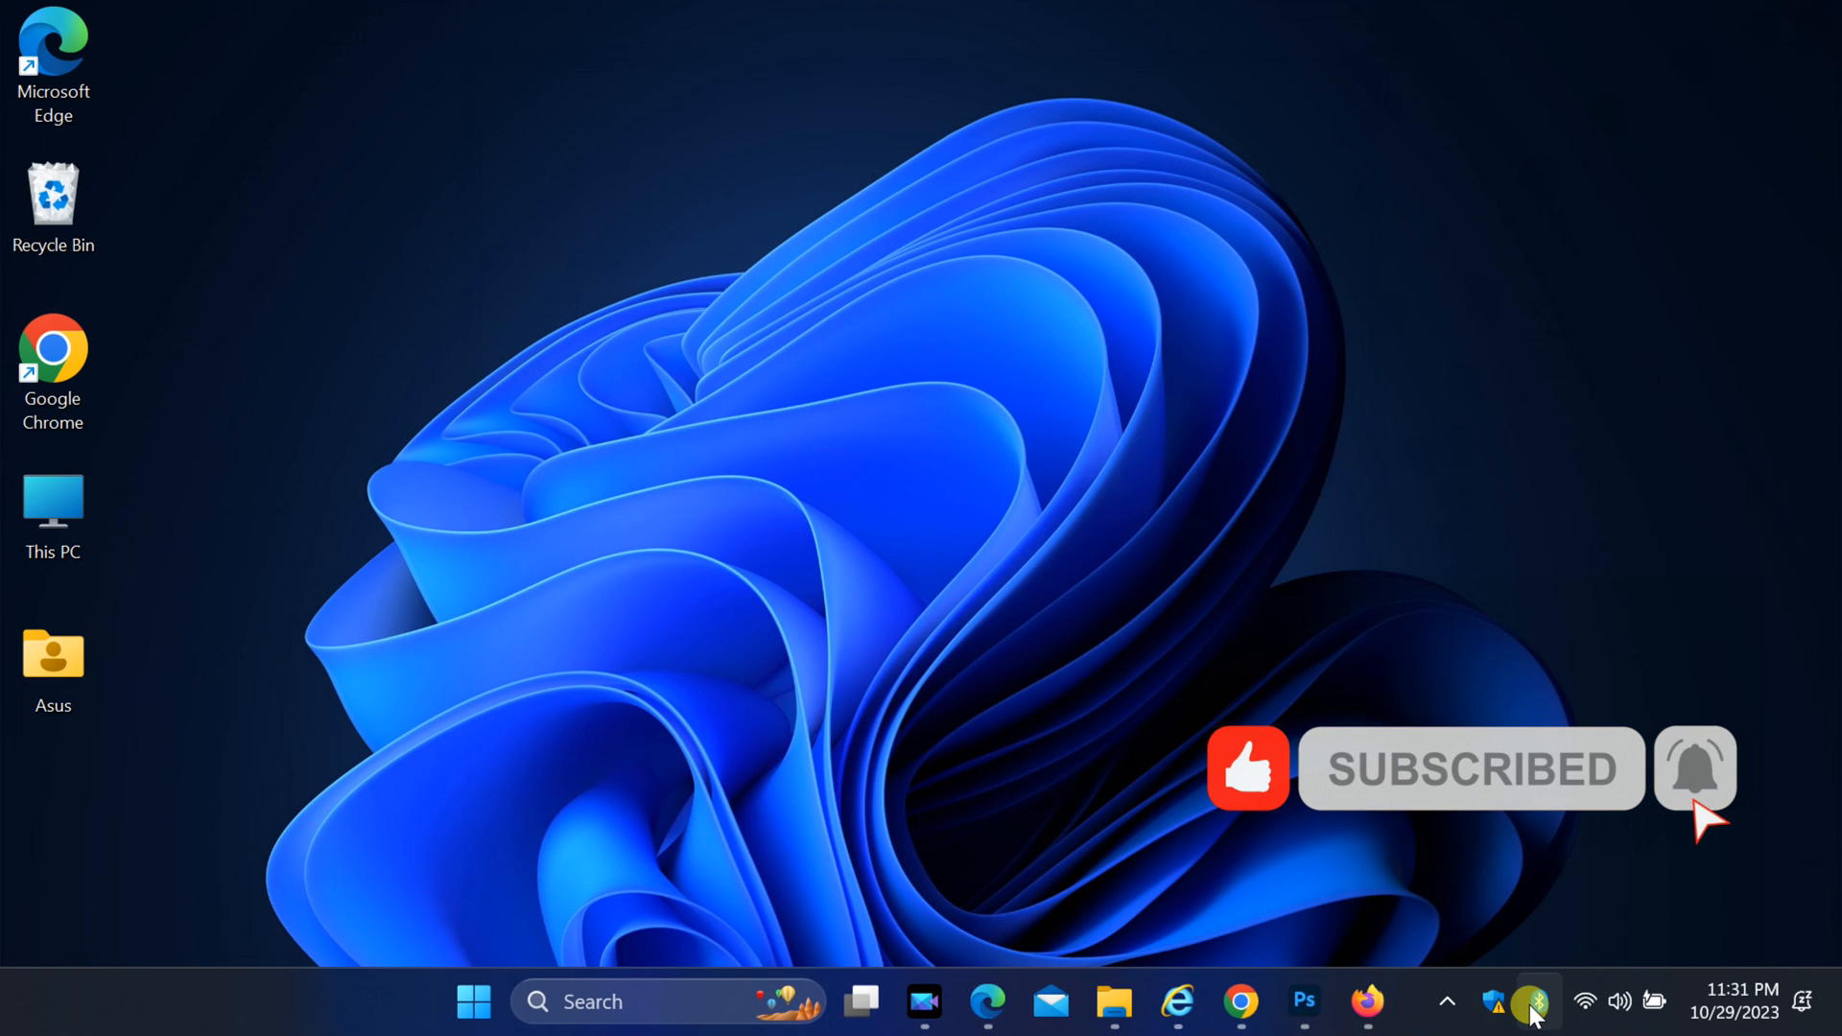
pyautogui.rightClick(1531, 1002)
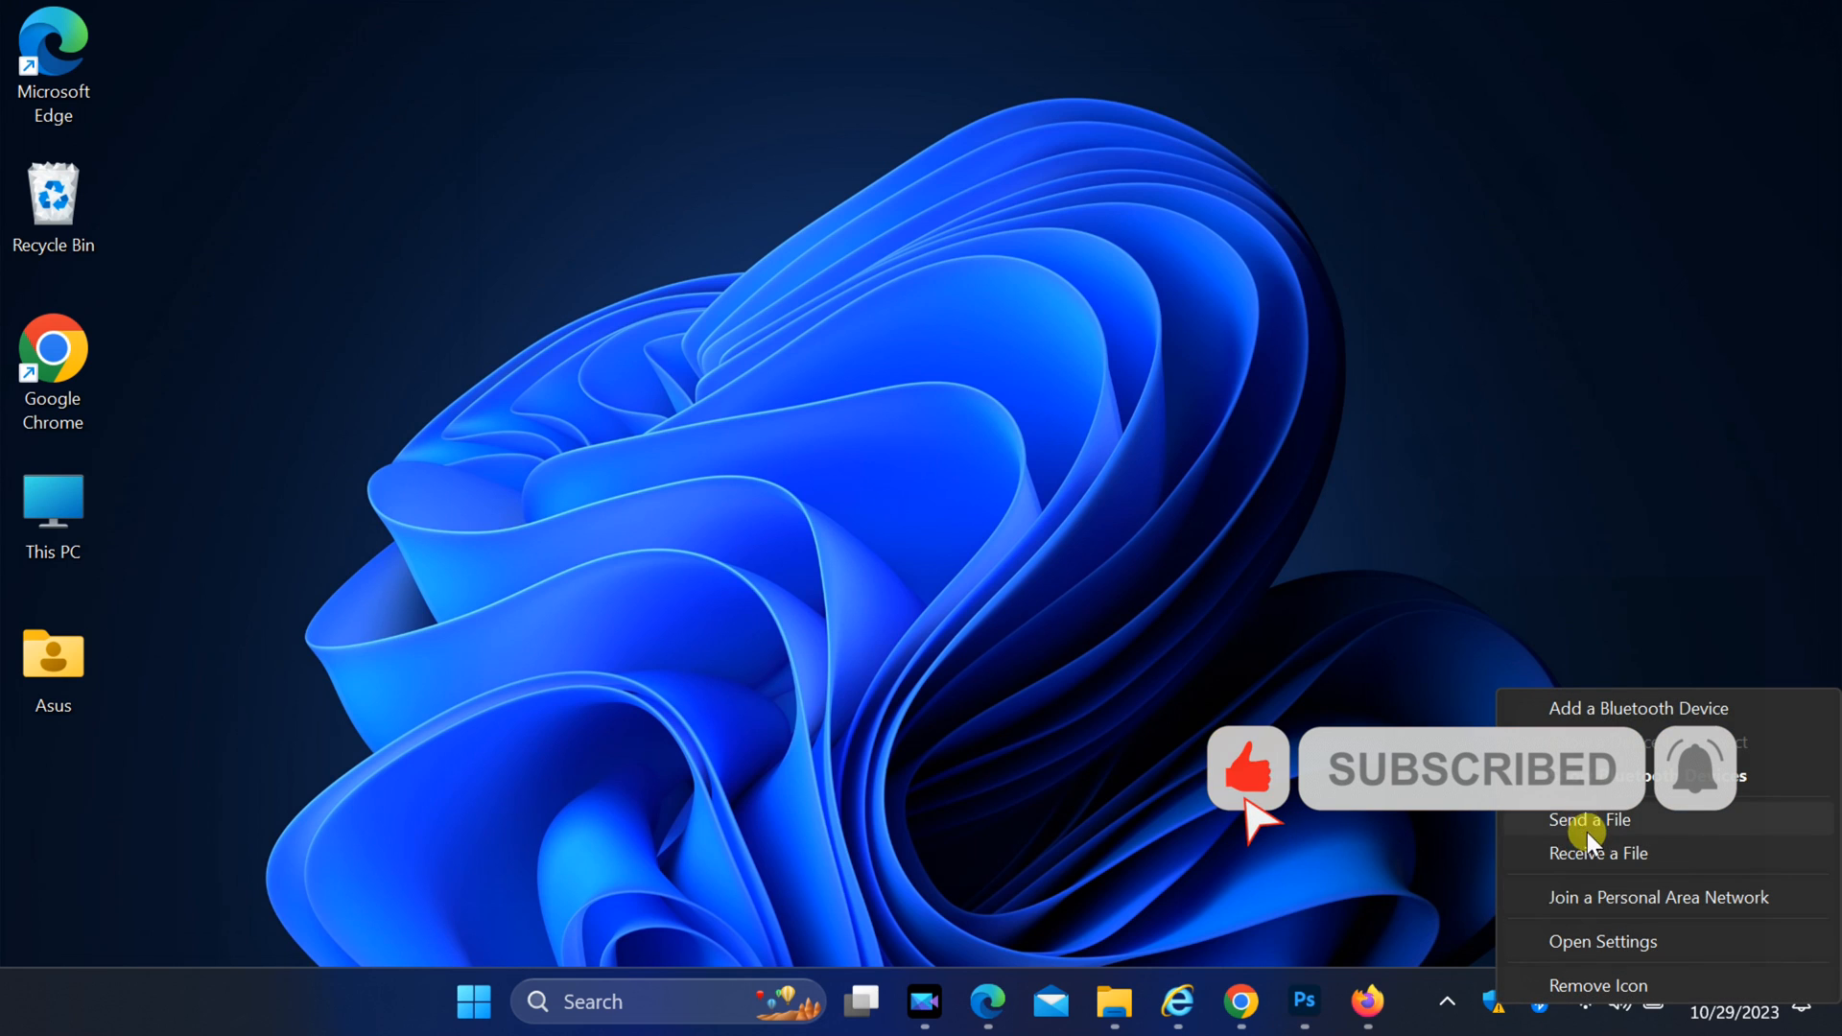
pyautogui.click(1589, 818)
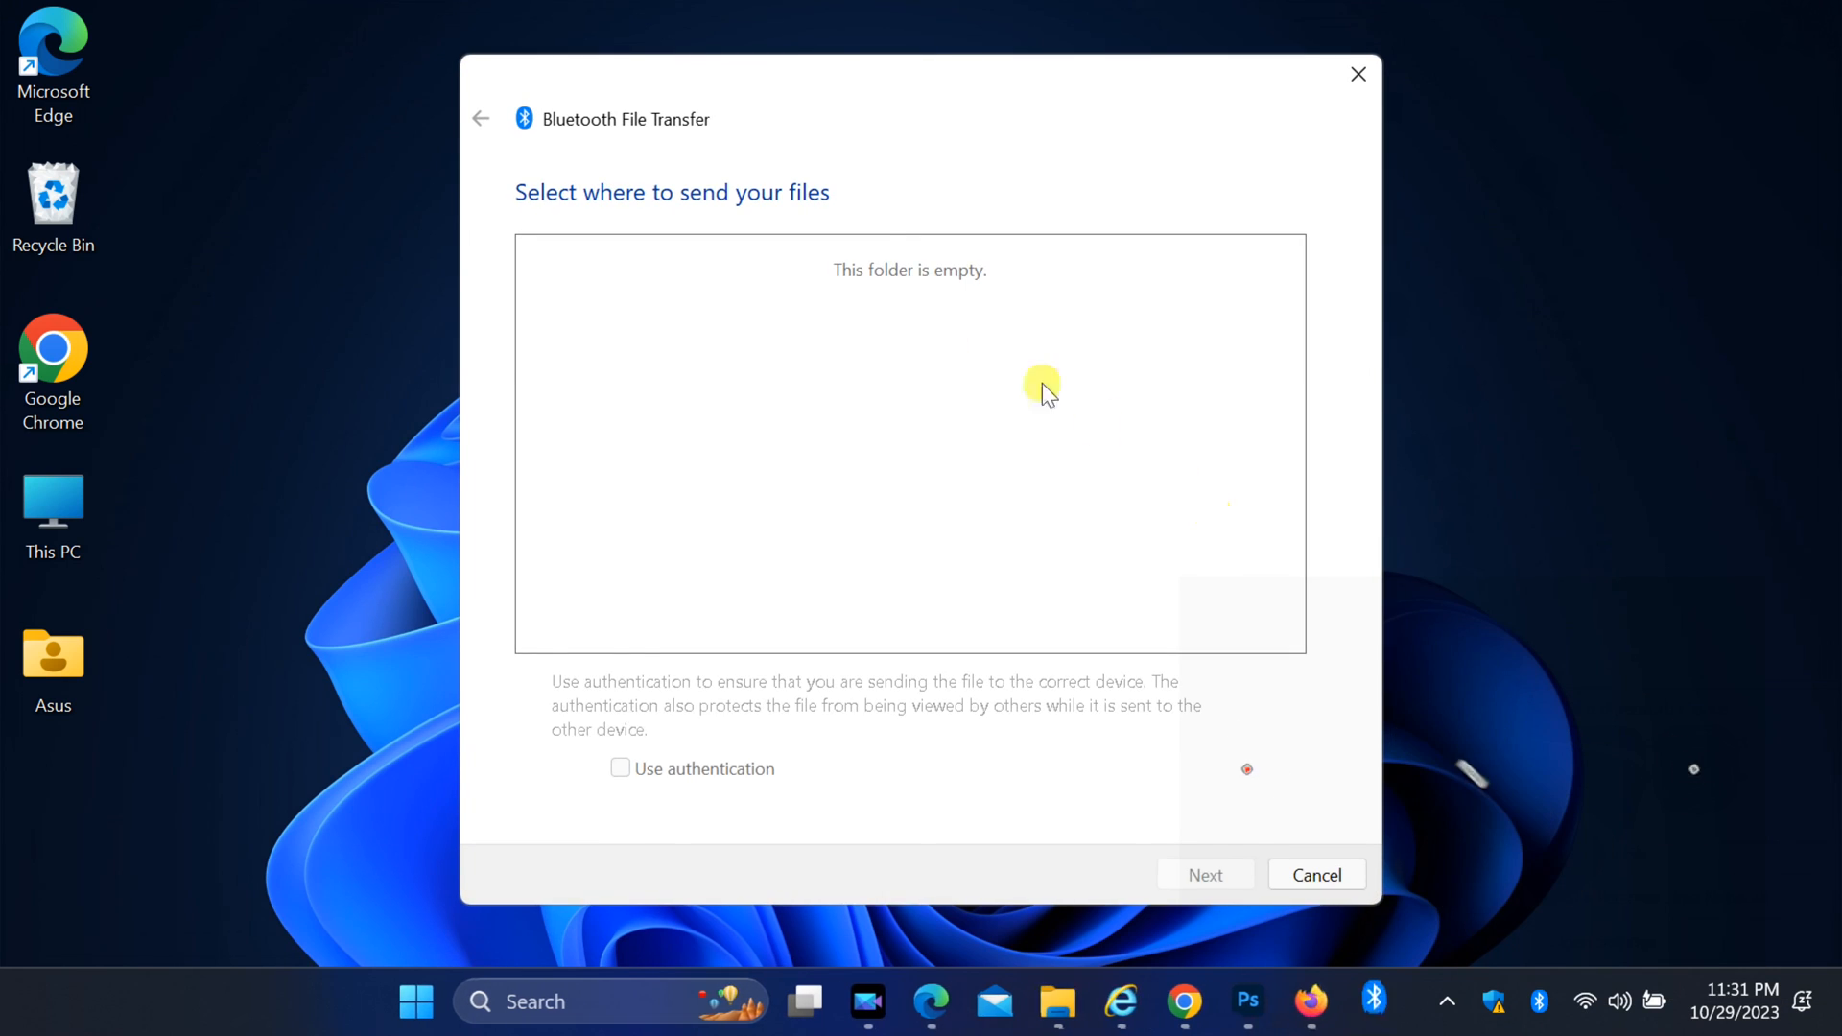